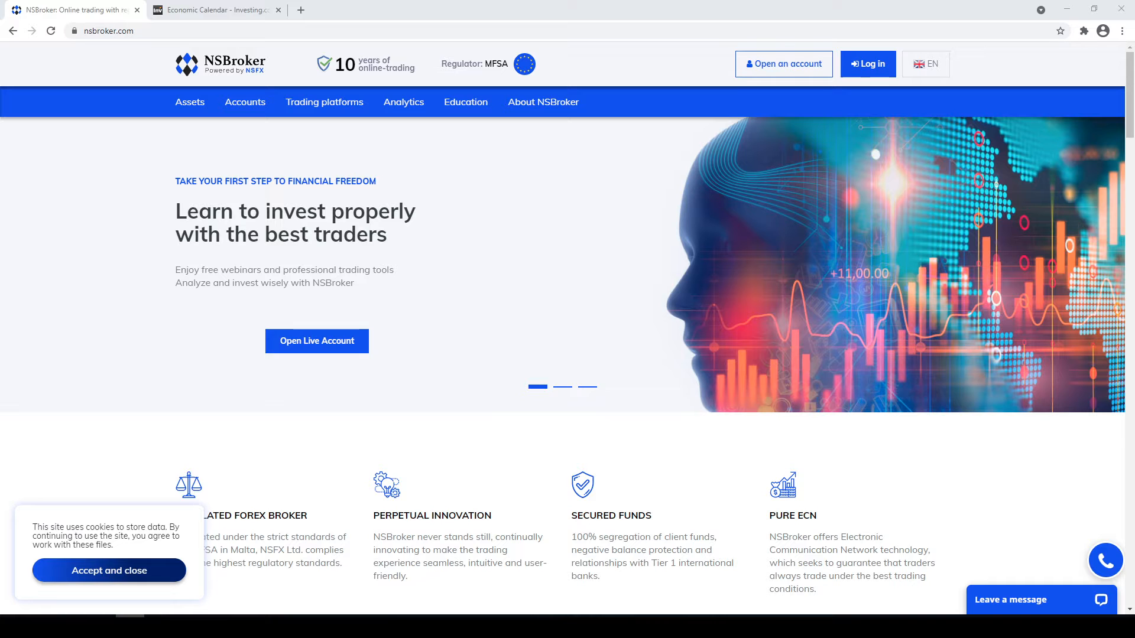
Step: Flip between chart tabs, then display the hourly SPX500m.ecn chart with Bollinger Bands
left_click(562, 386)
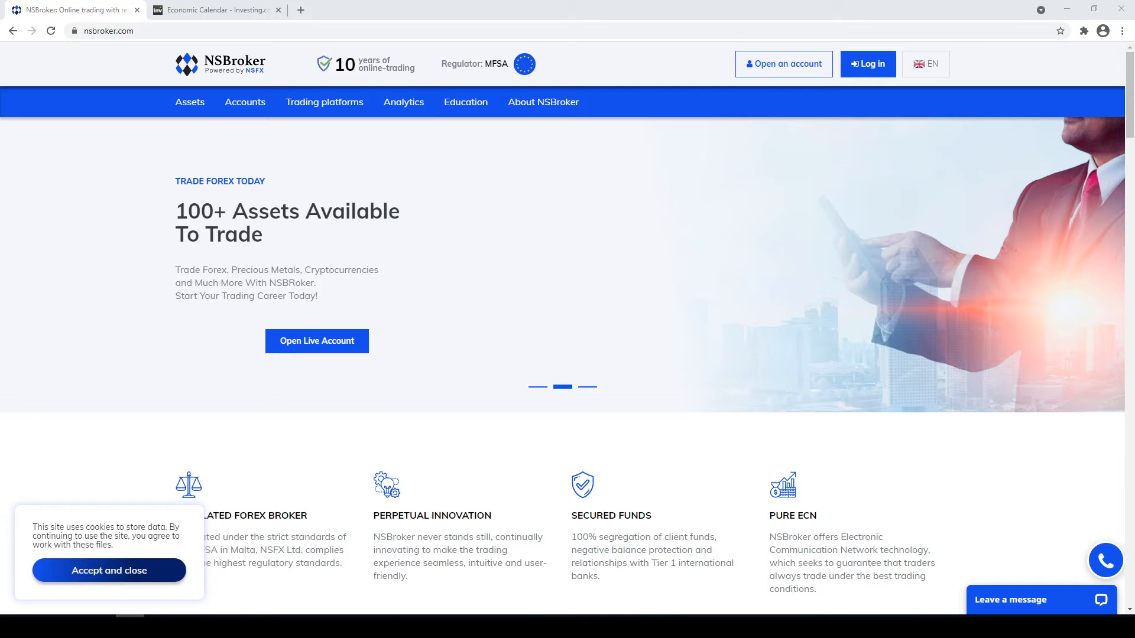
left_click(587, 386)
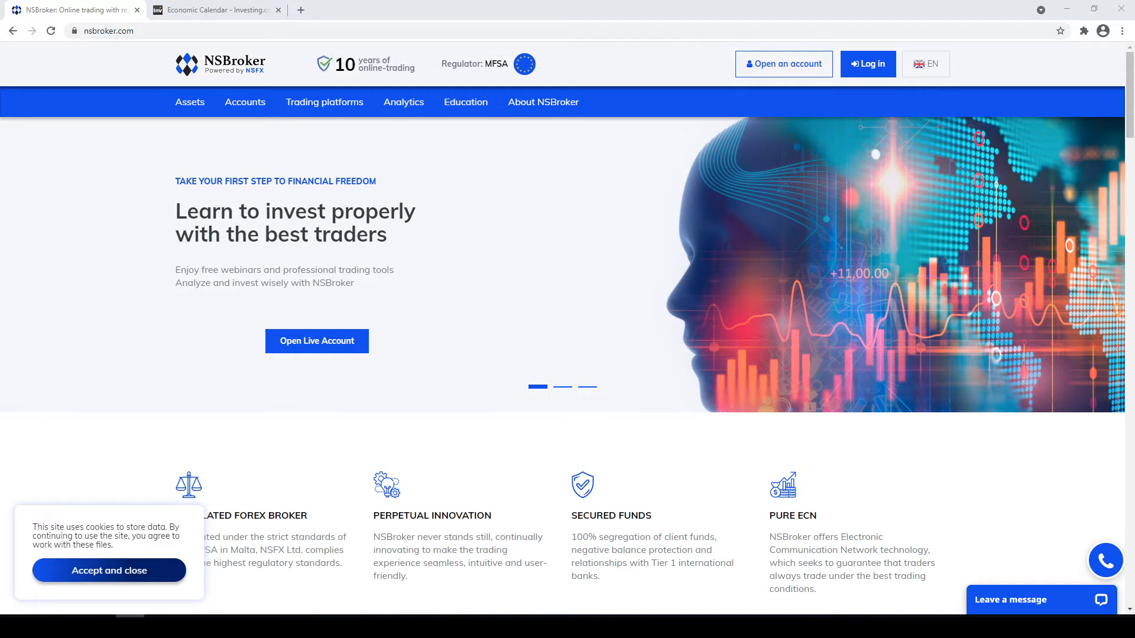
left_click(562, 386)
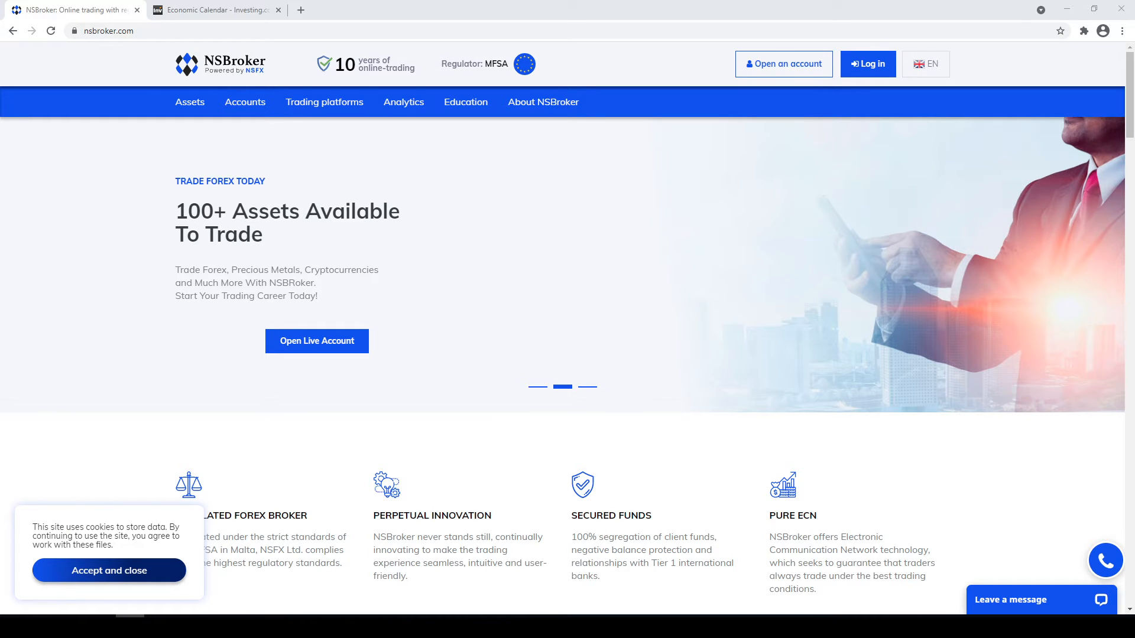
left_click(587, 386)
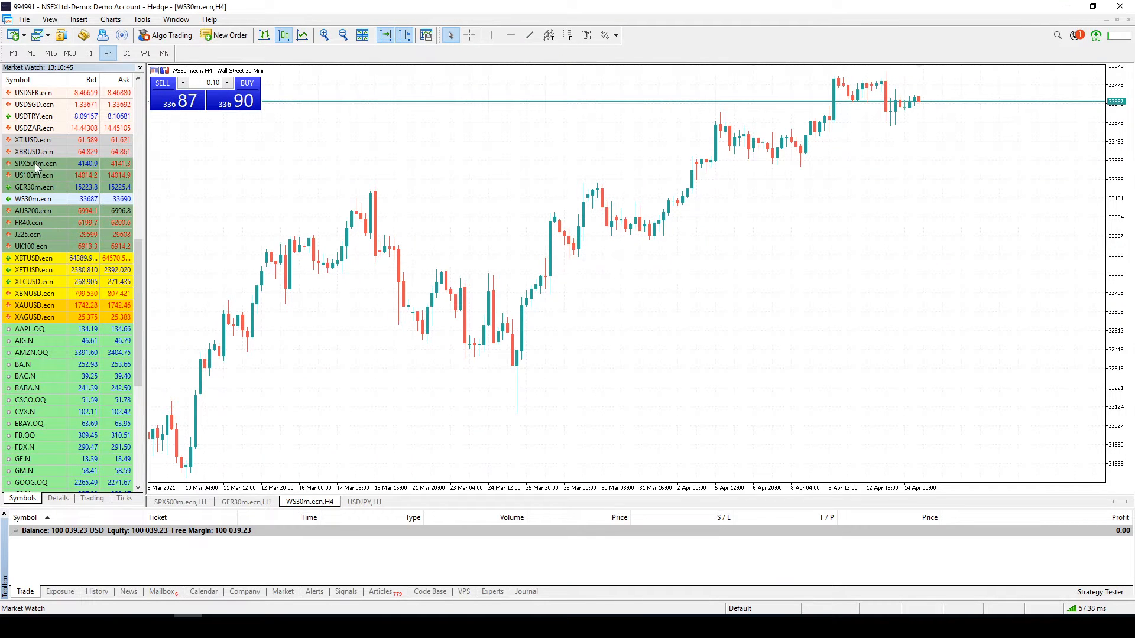
mouse_move(36, 163)
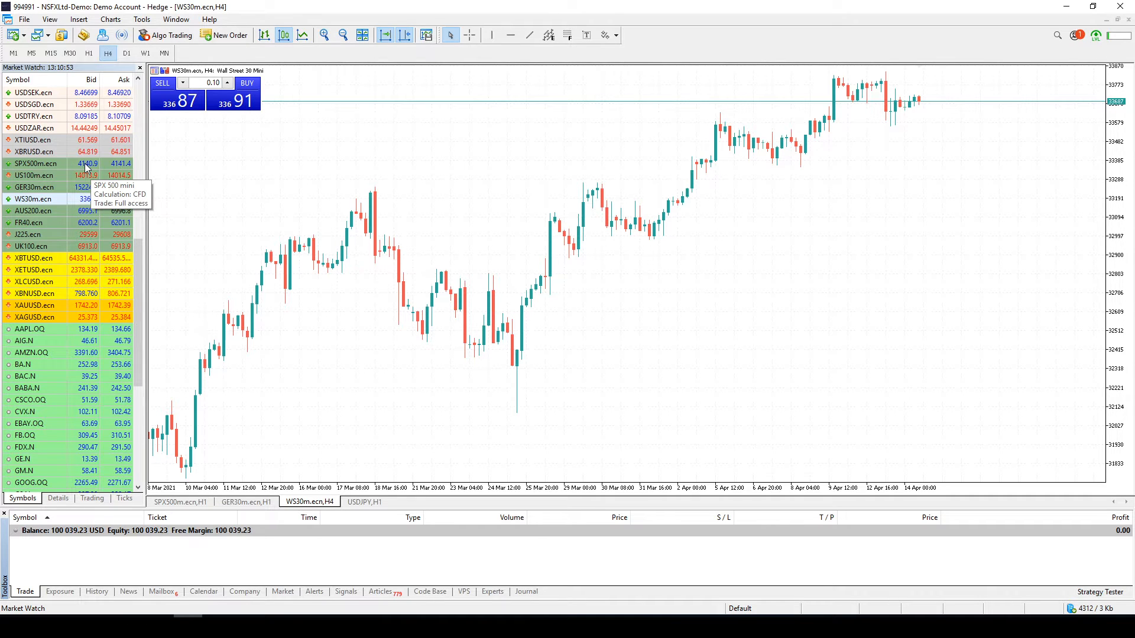
mouse_move(62, 180)
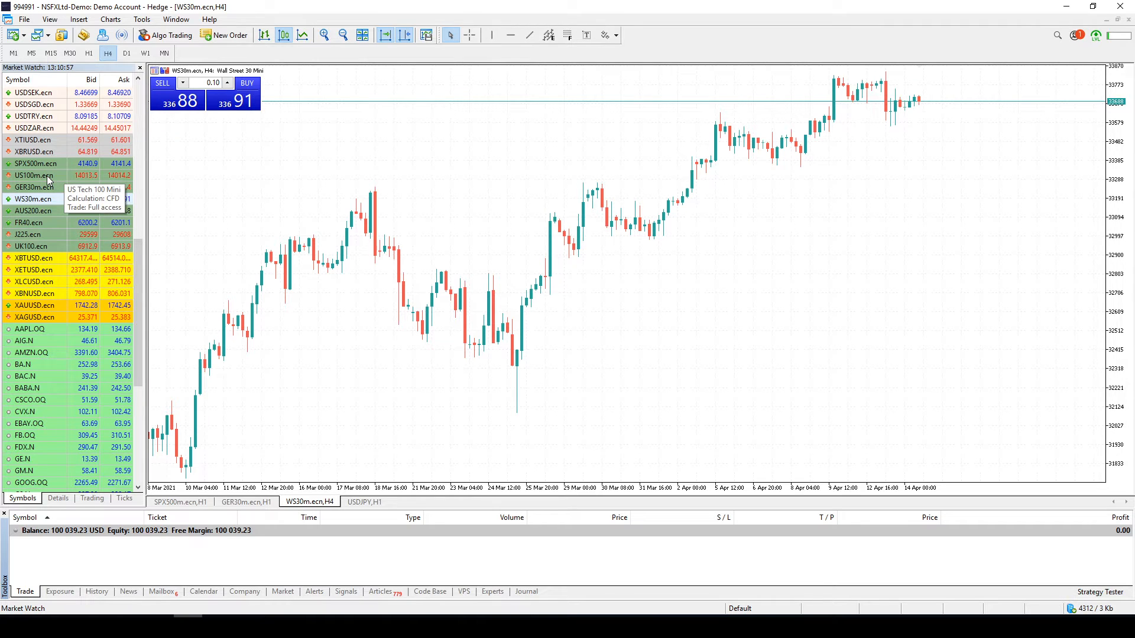
mouse_move(33, 200)
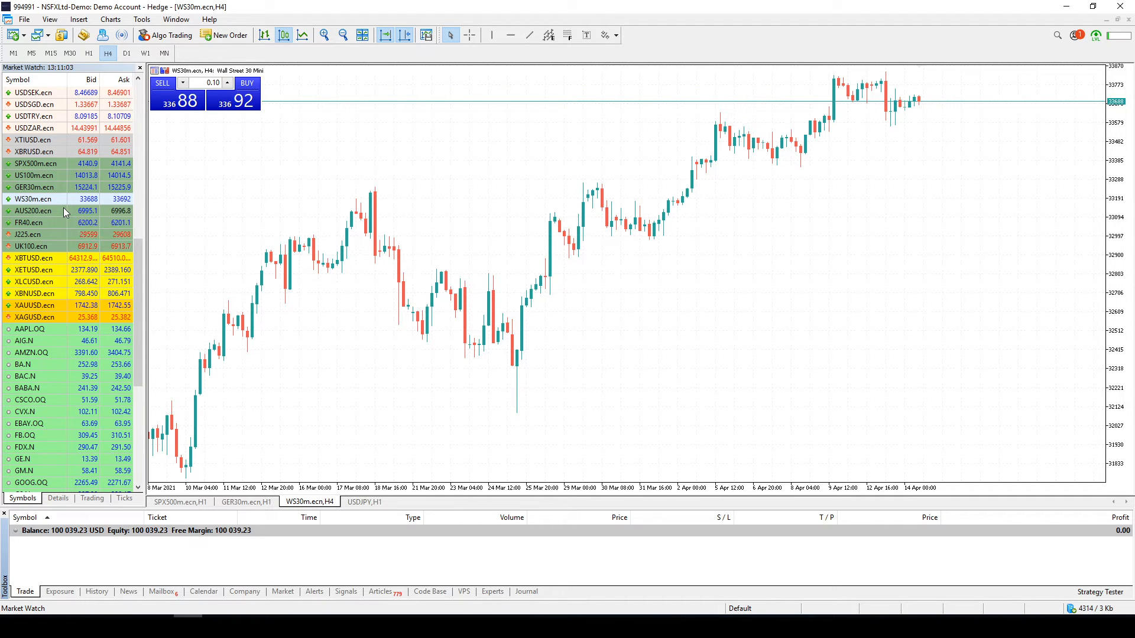
mouse_move(47, 226)
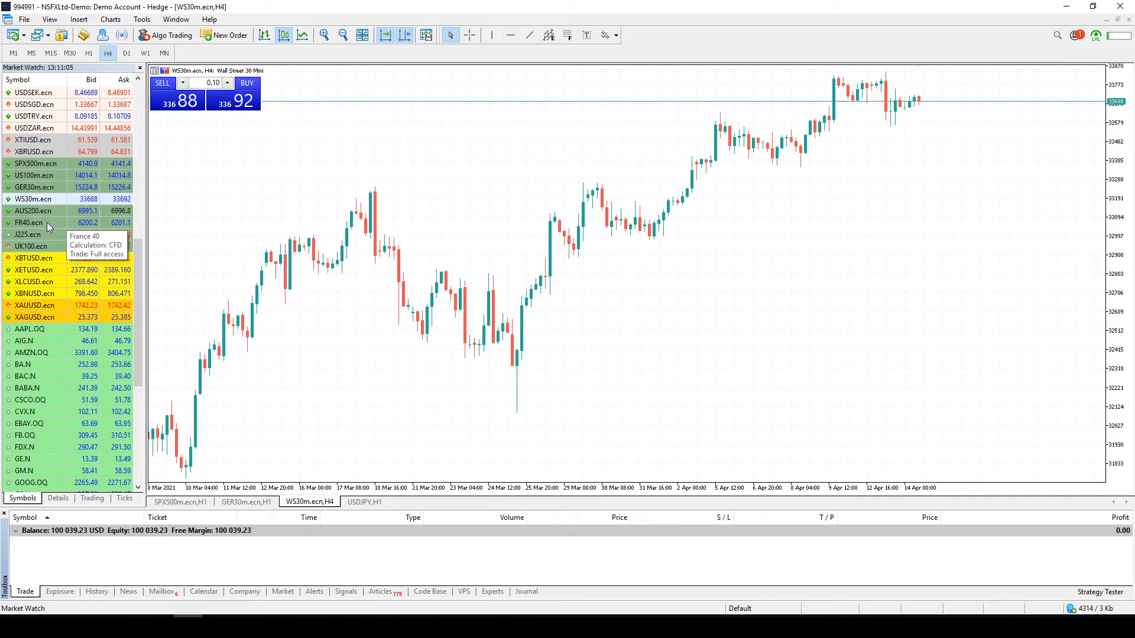
mouse_move(29, 234)
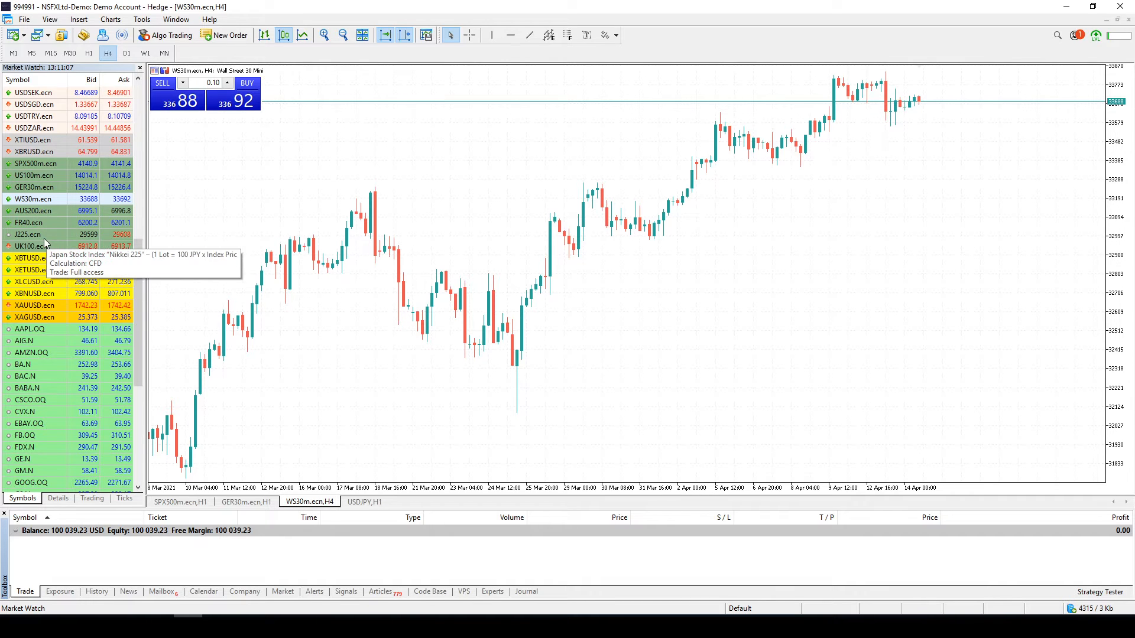
mouse_move(29, 246)
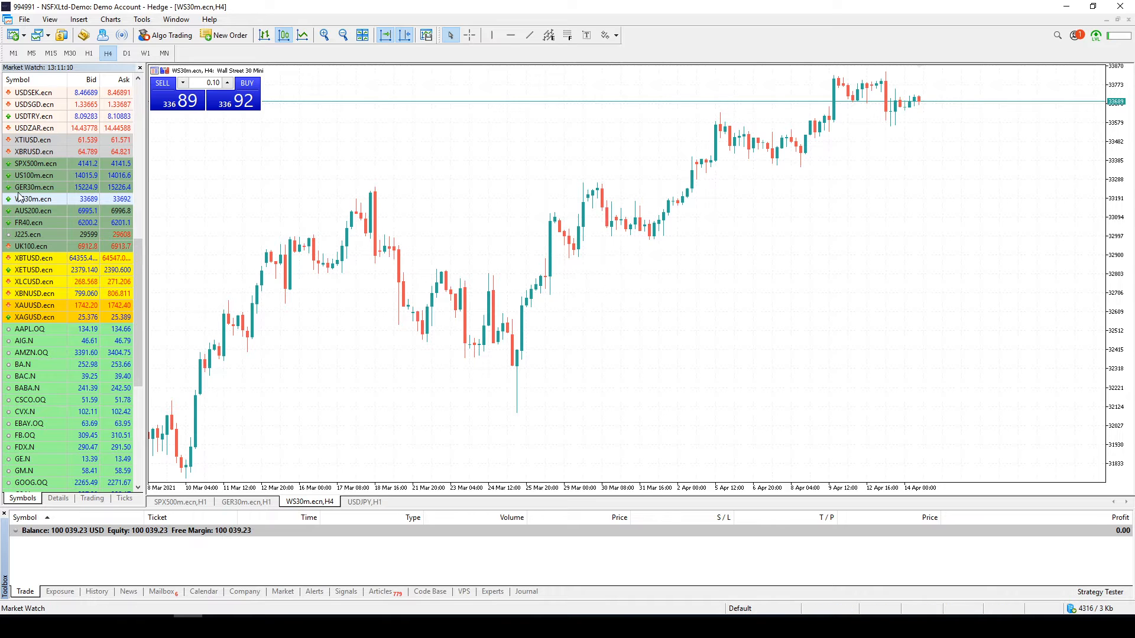
mouse_move(109, 164)
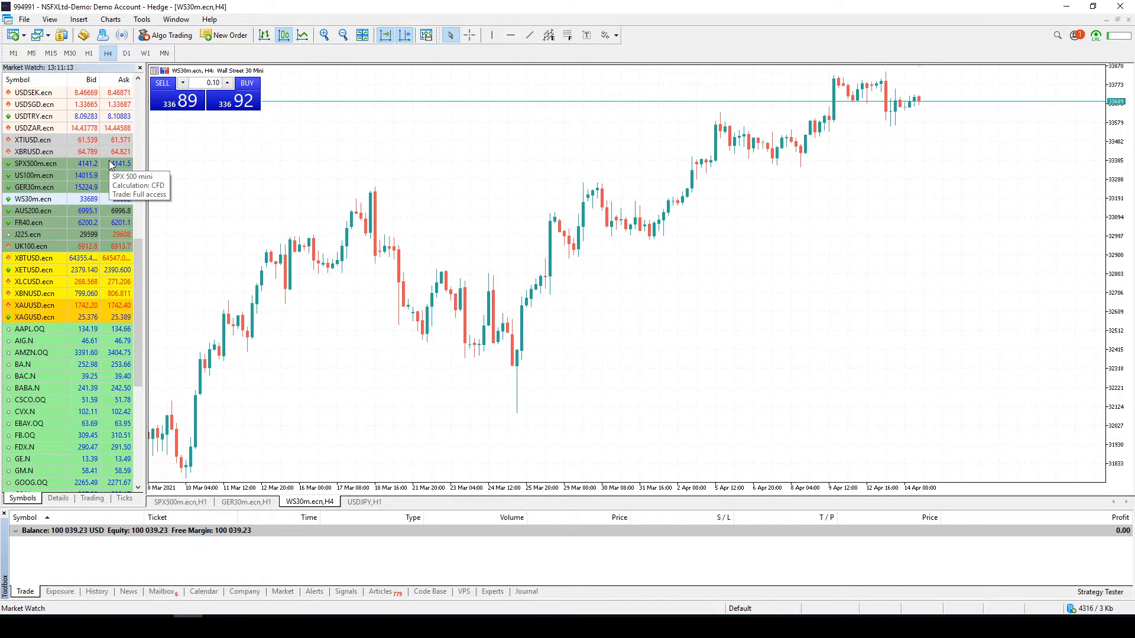
mouse_move(613, 332)
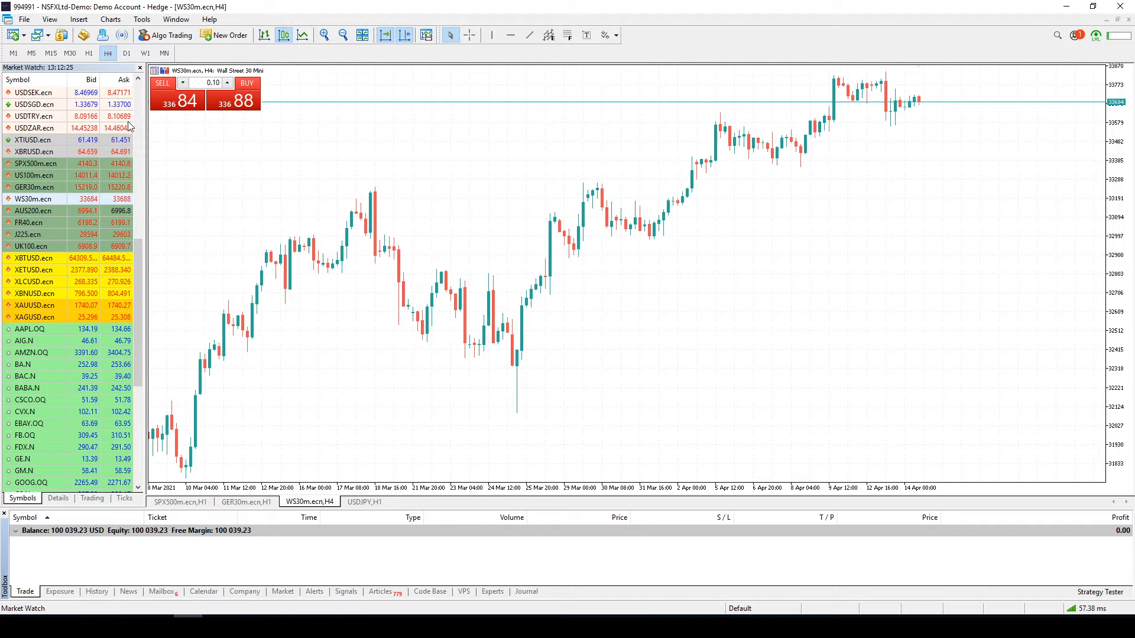
mouse_move(127, 128)
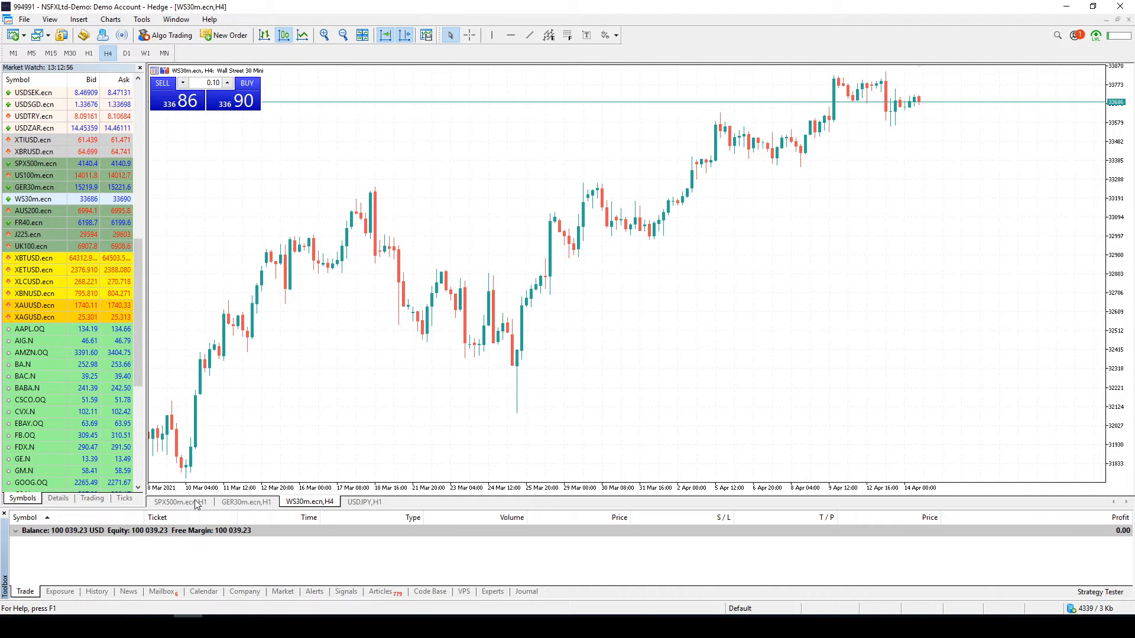
left_click(178, 502)
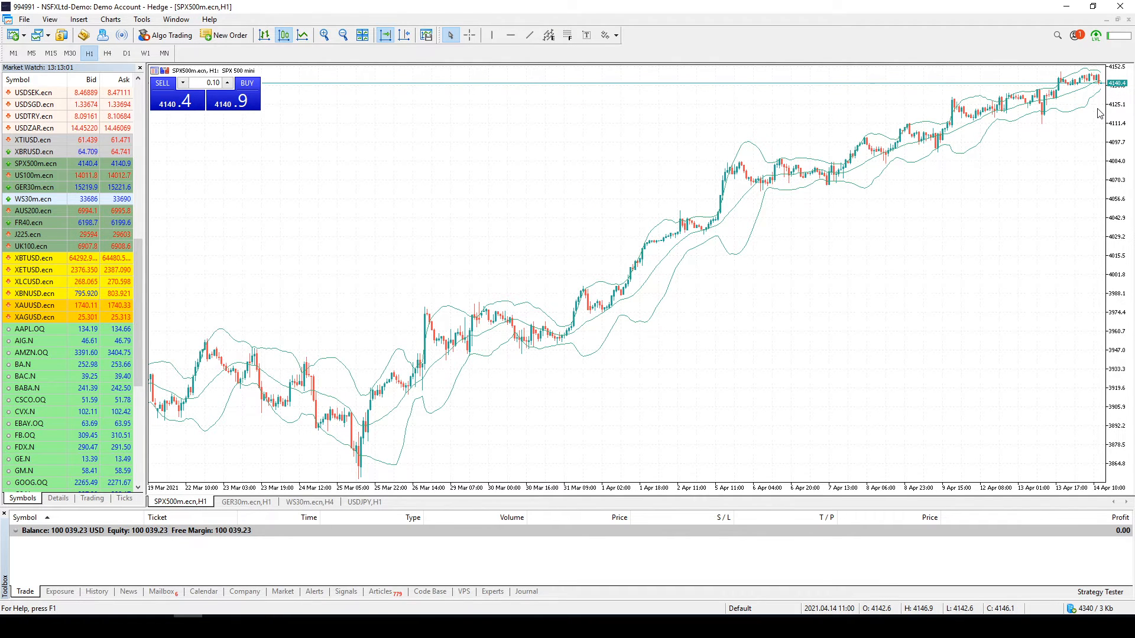
mouse_move(1097, 90)
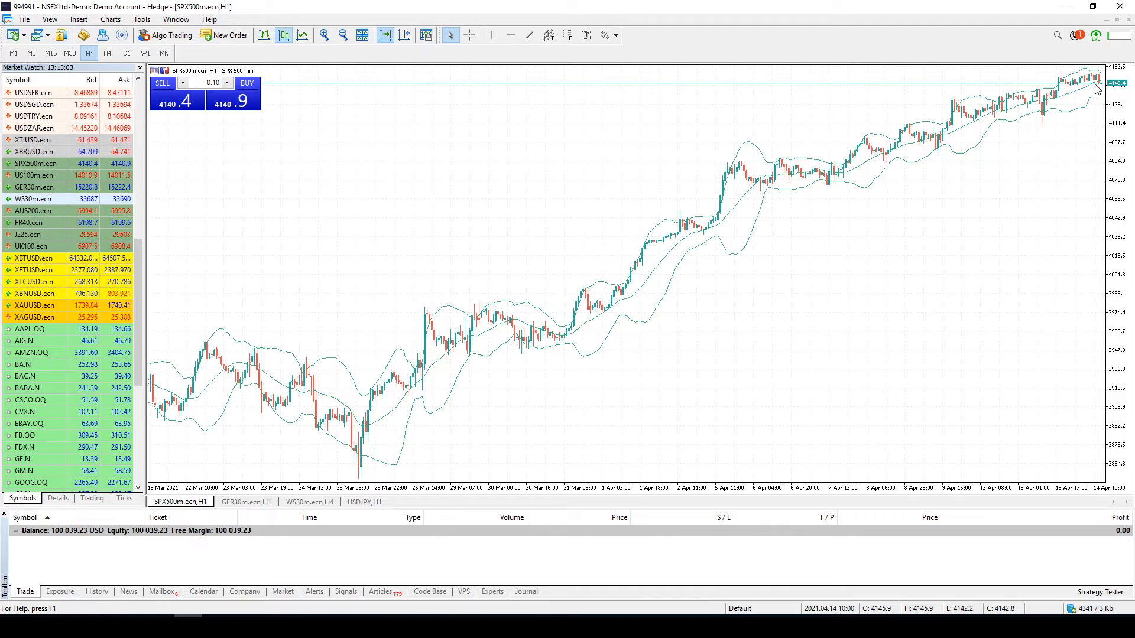
mouse_move(1096, 85)
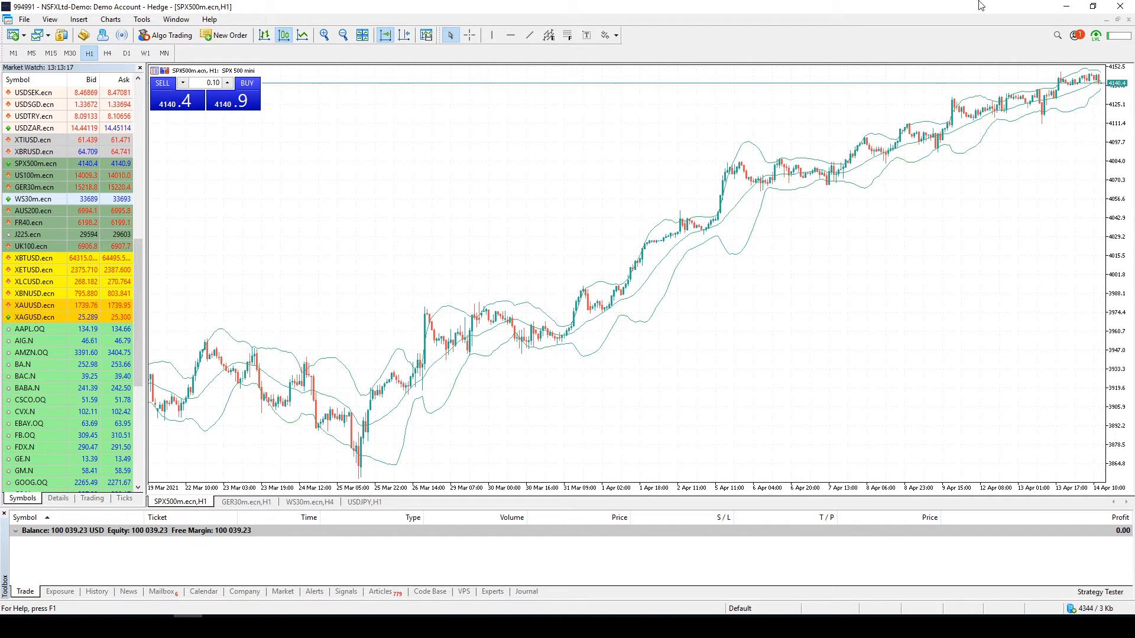
mouse_move(830, 212)
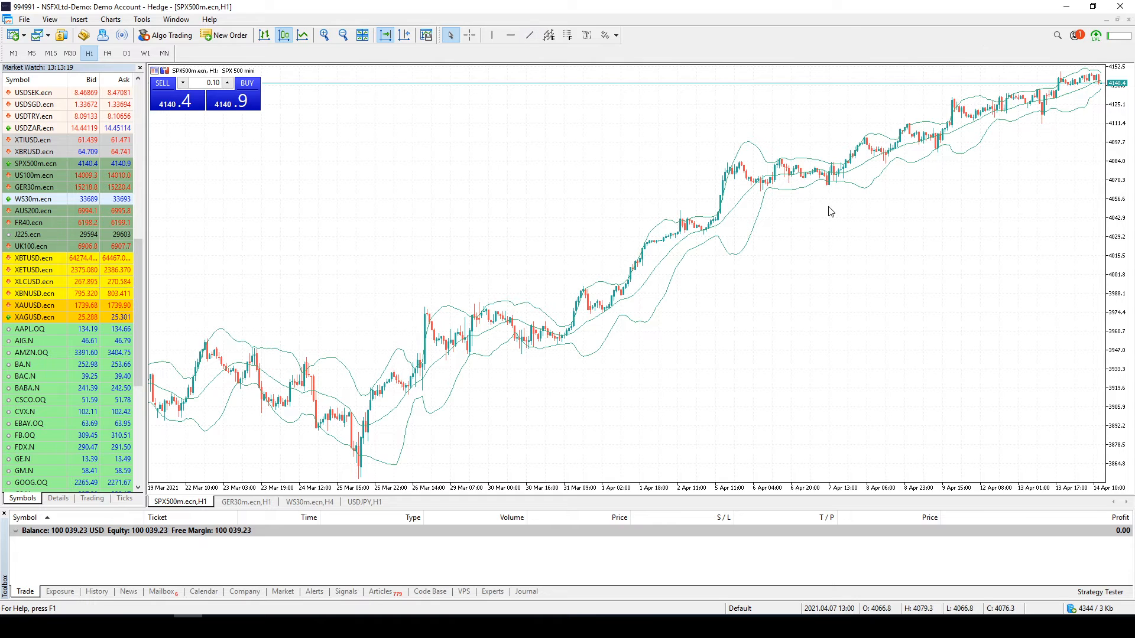
mouse_move(822, 206)
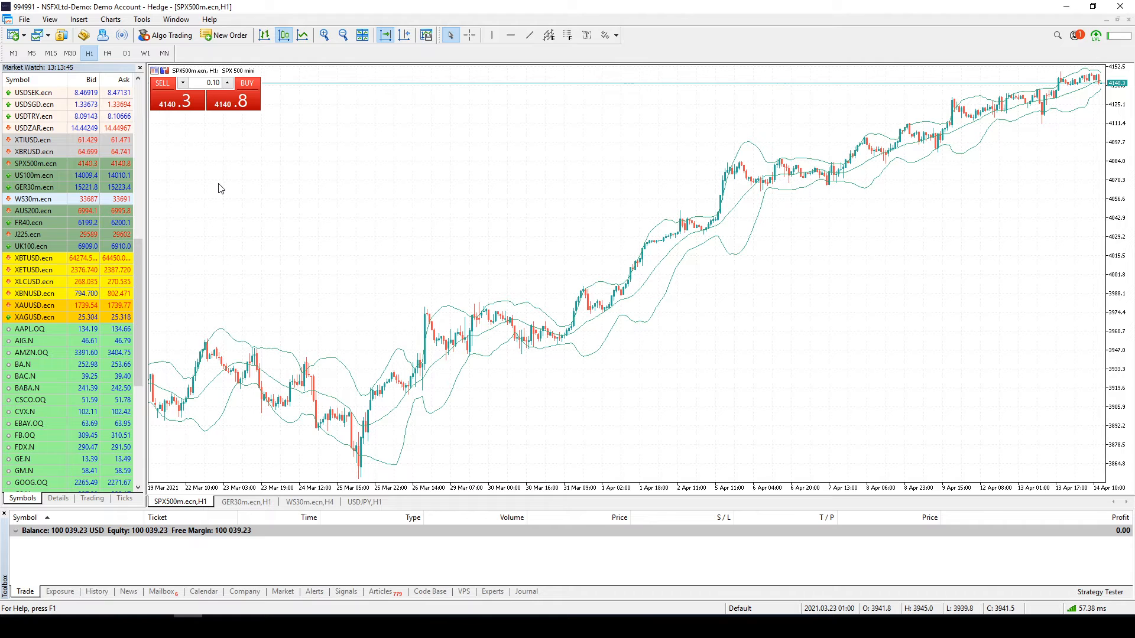
mouse_move(284, 161)
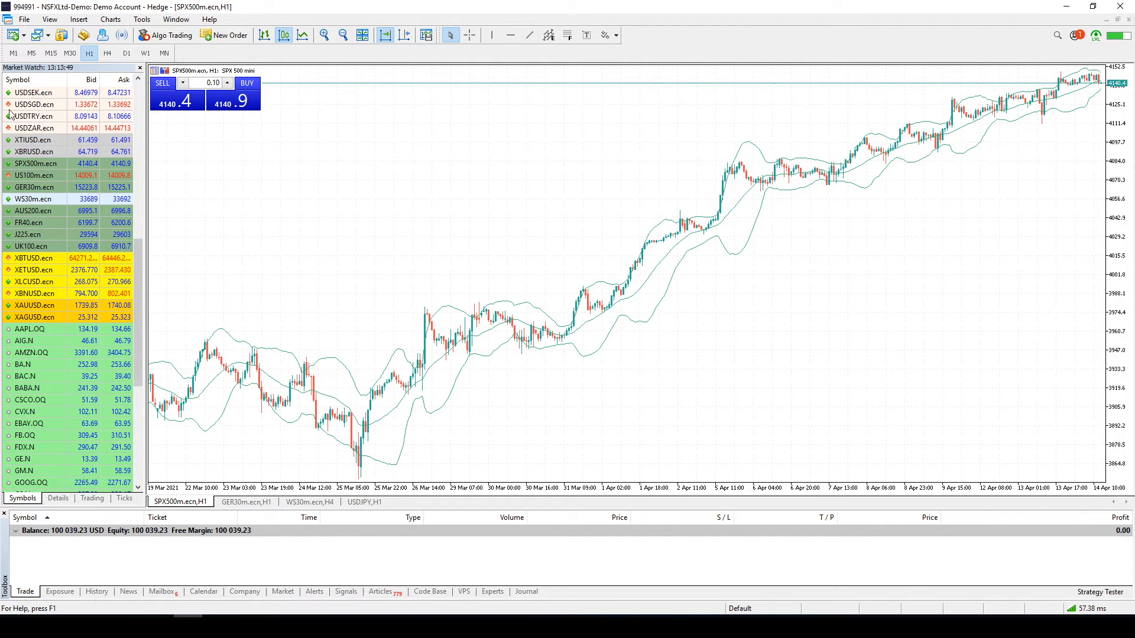
mouse_move(51, 164)
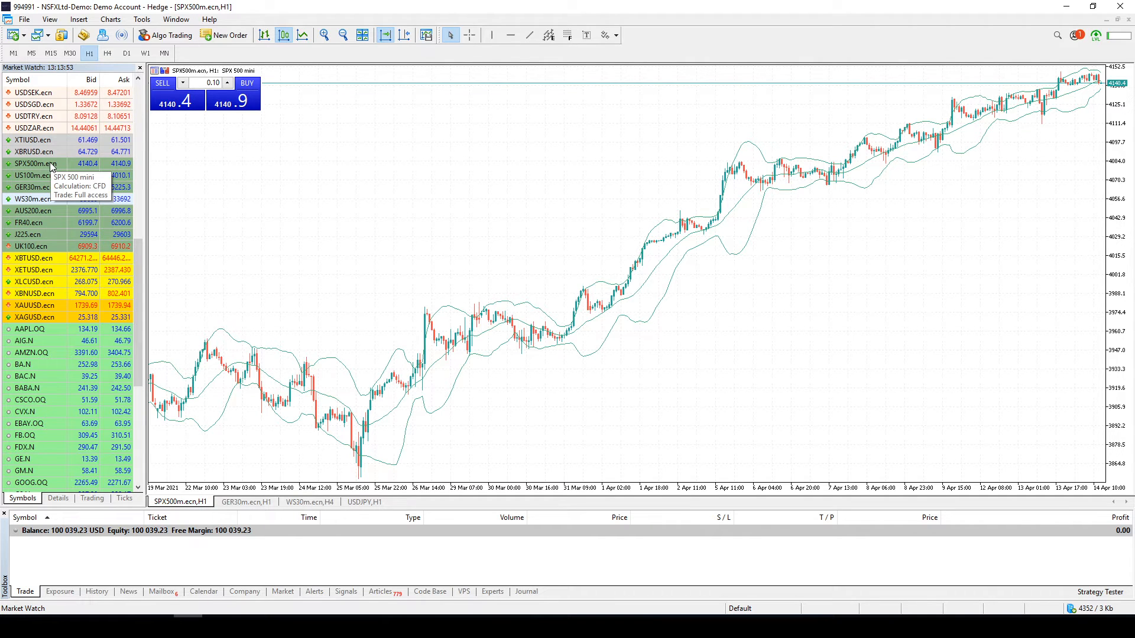
mouse_move(33, 199)
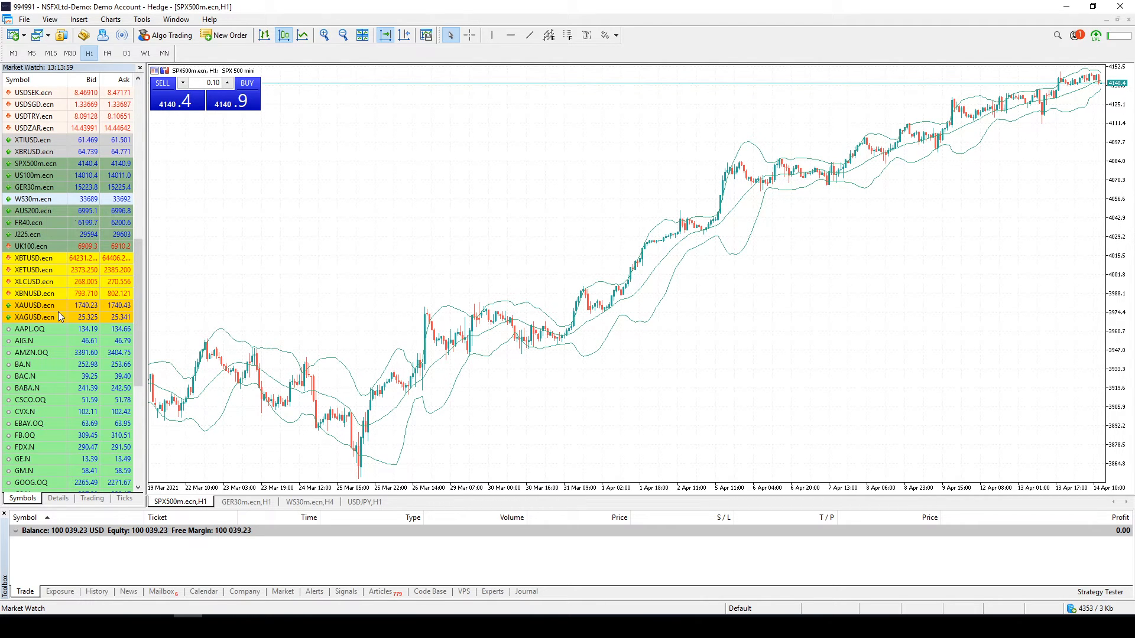
Step: Scroll the Market Watch list through indices, commodities and US stocks down to XOM.N
scroll("down", 3)
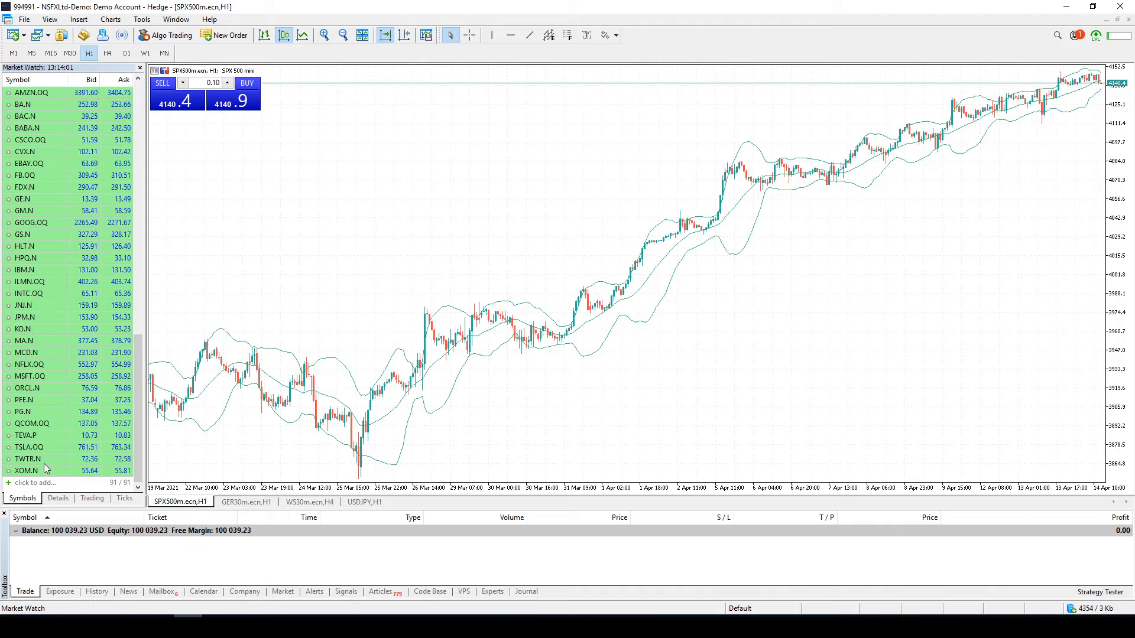
scroll("up", 3)
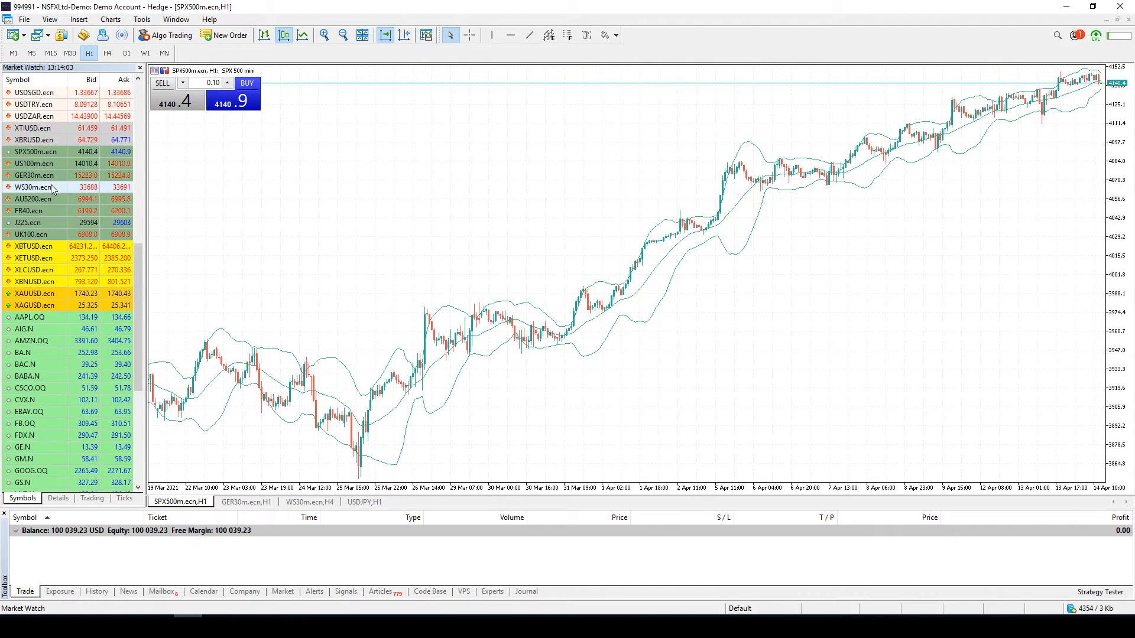
scroll("up", 3)
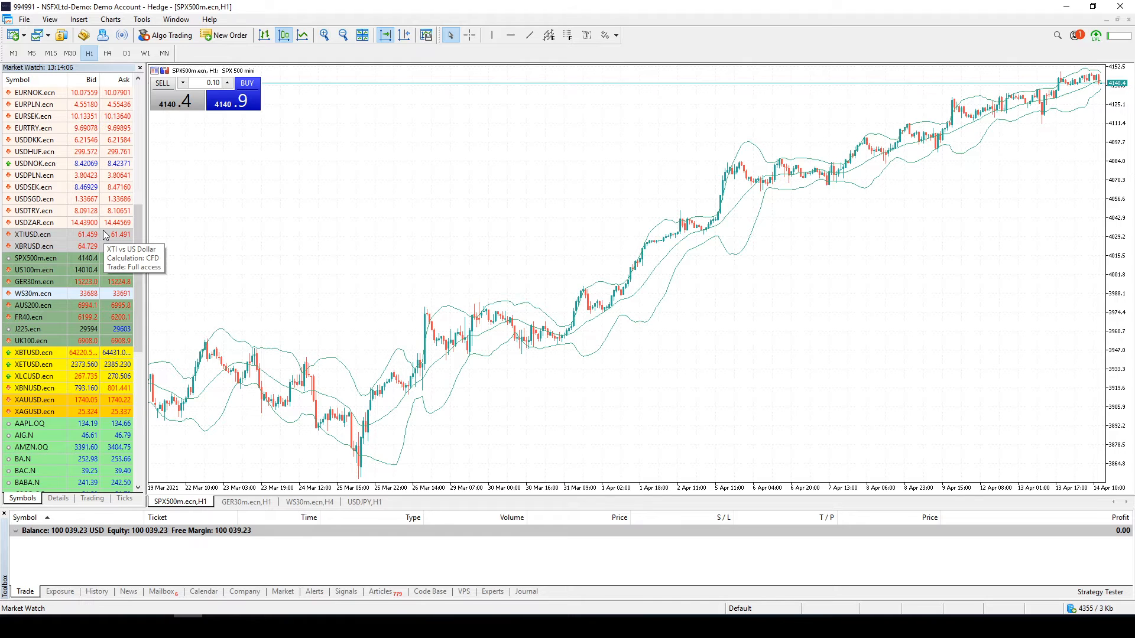
scroll("down", 3)
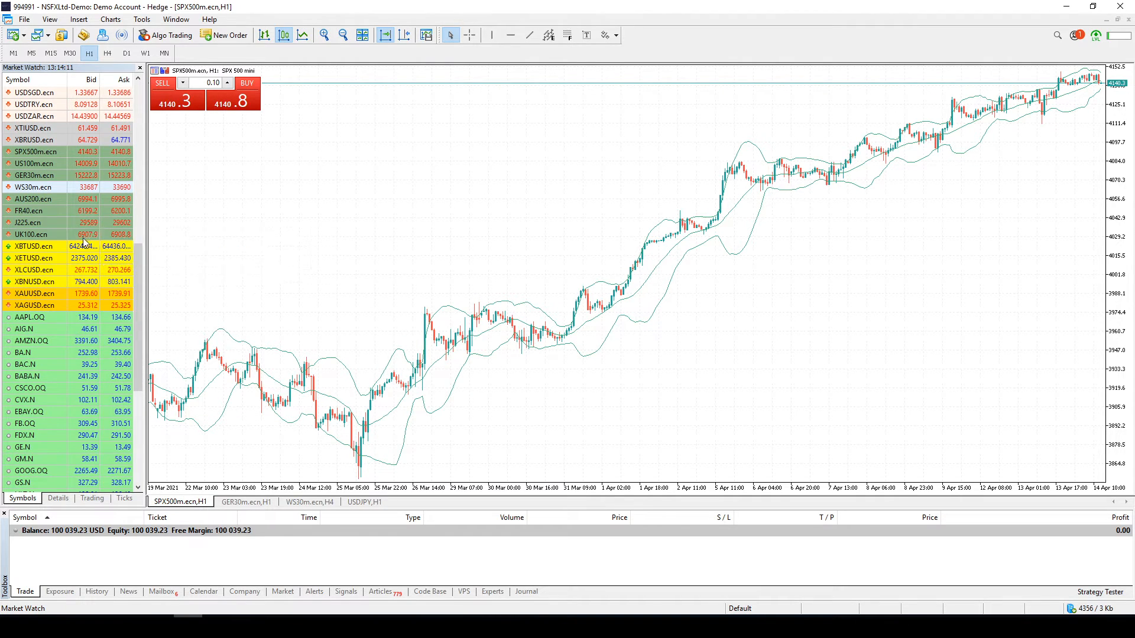
mouse_move(63, 321)
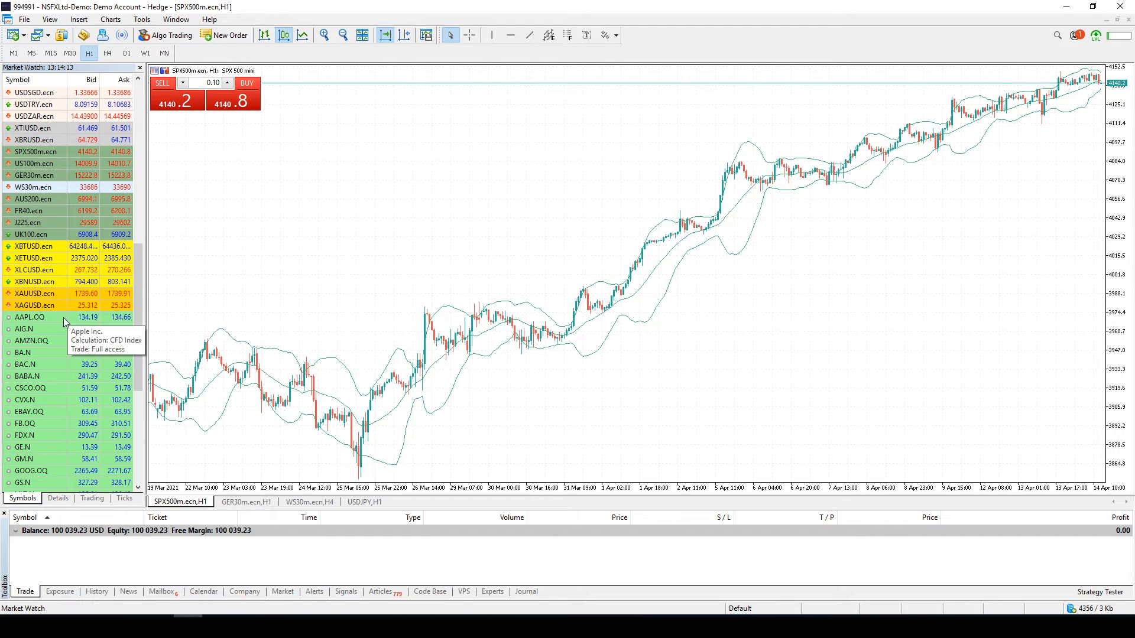
scroll("down", 3)
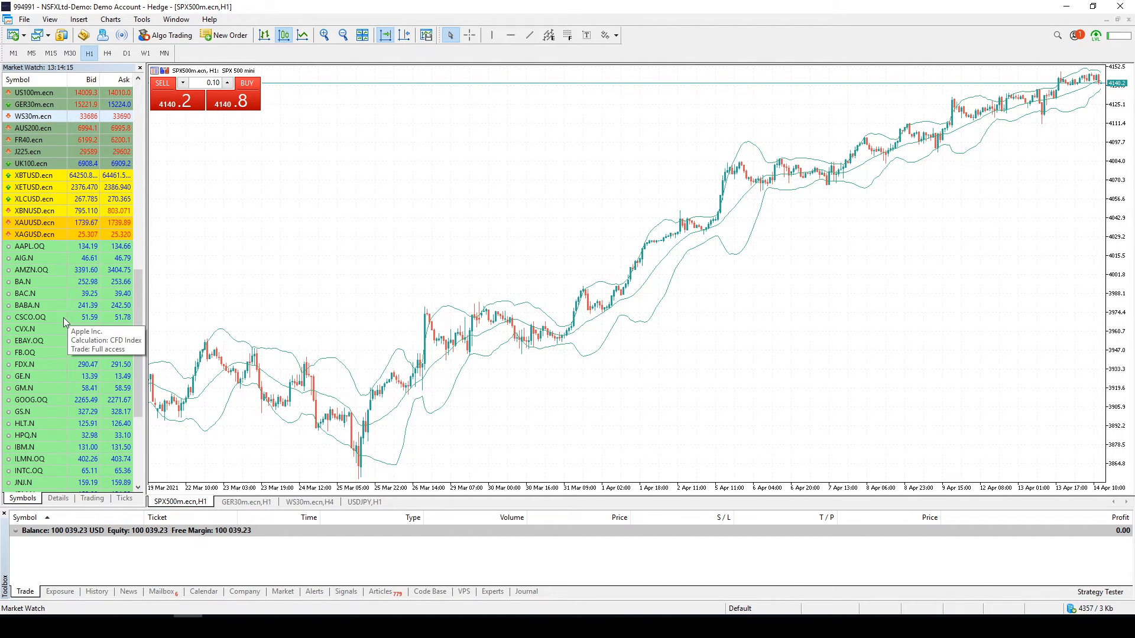
scroll("down", 3)
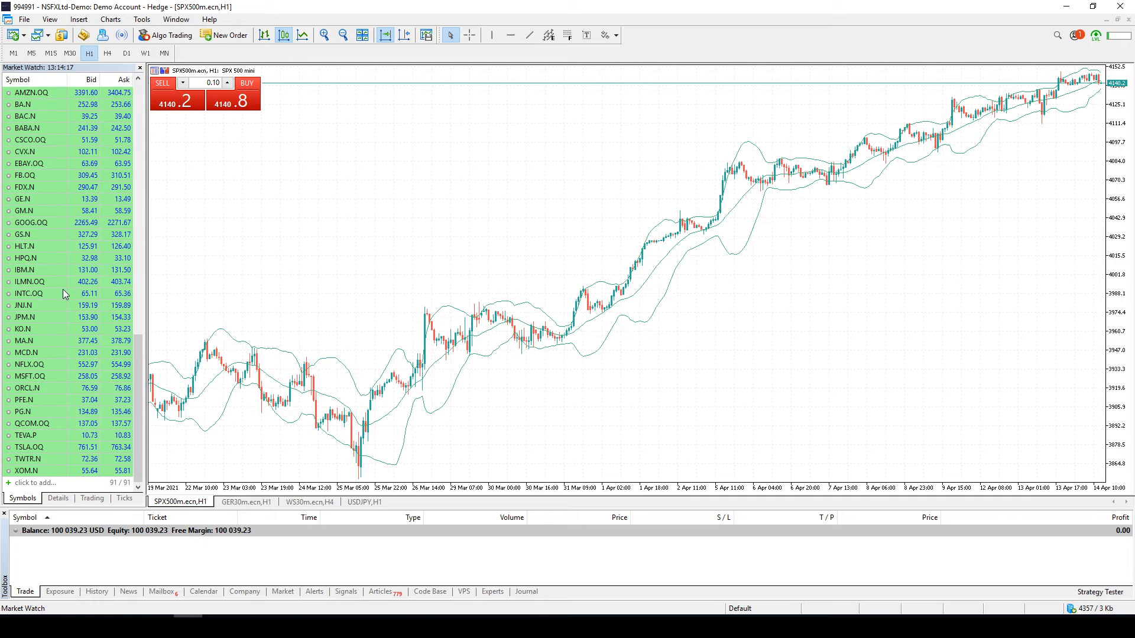
mouse_move(87, 377)
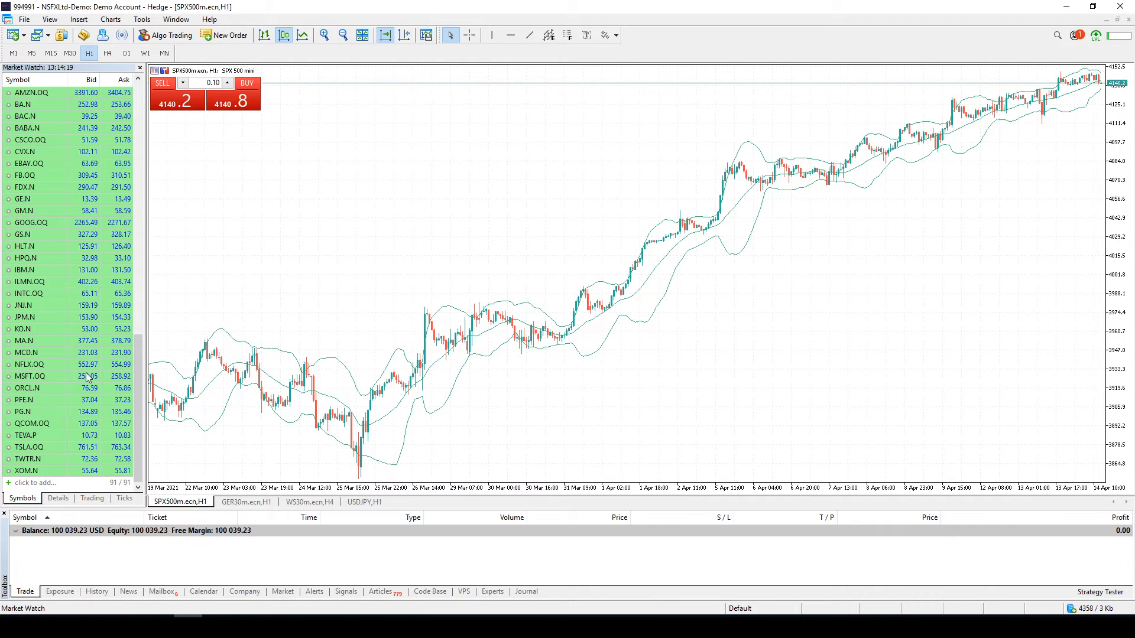
mouse_move(49, 161)
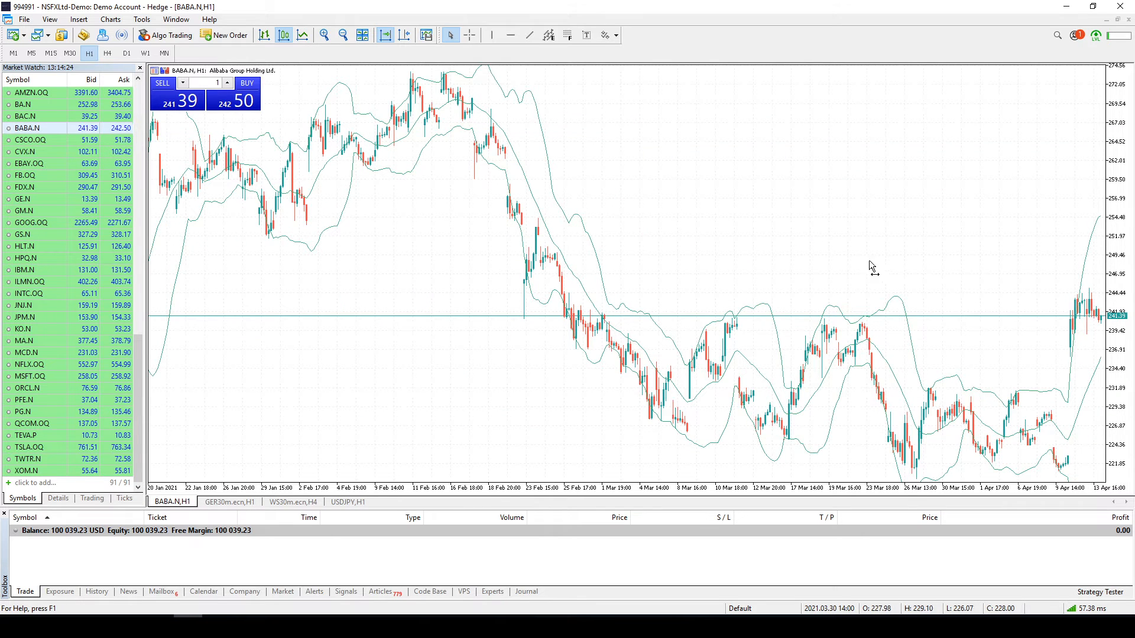
mouse_move(1078, 323)
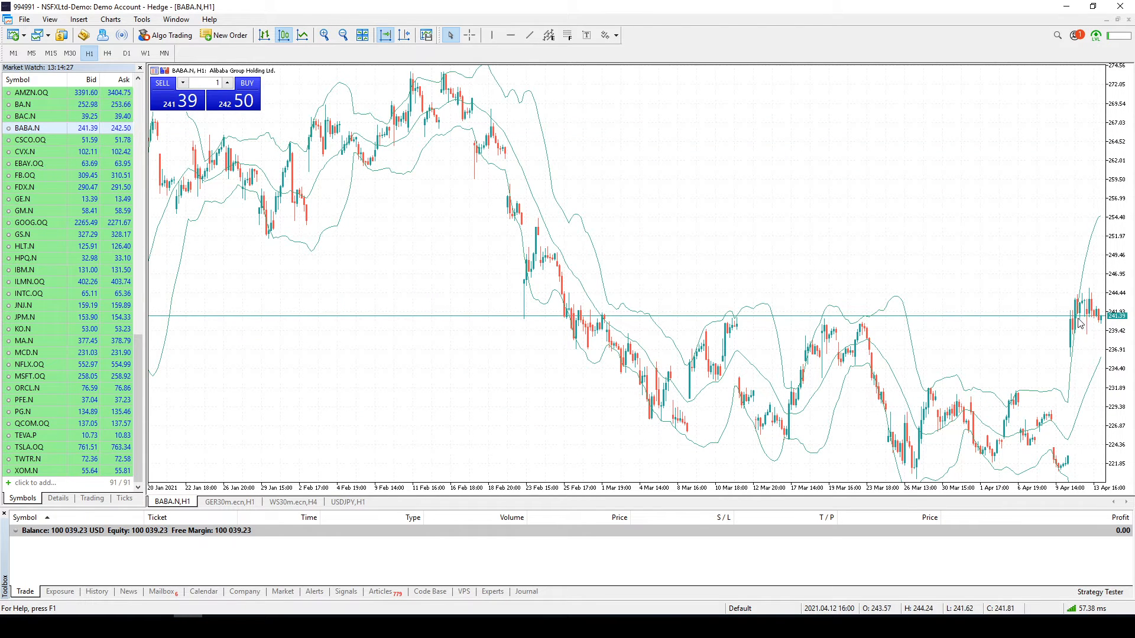
mouse_move(1005, 302)
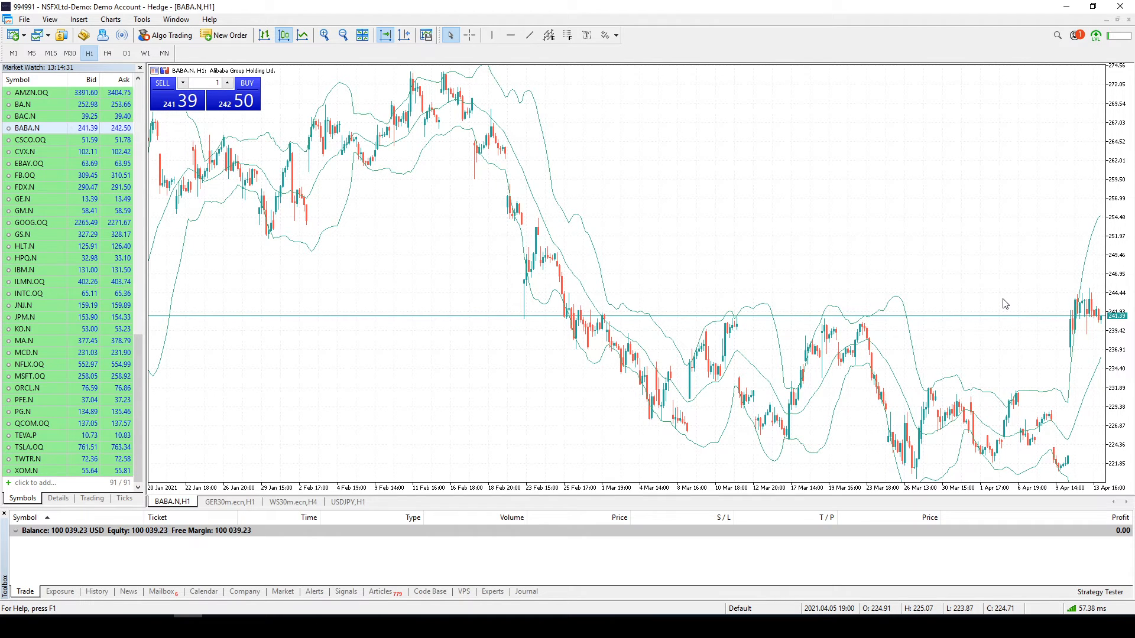
mouse_move(1032, 309)
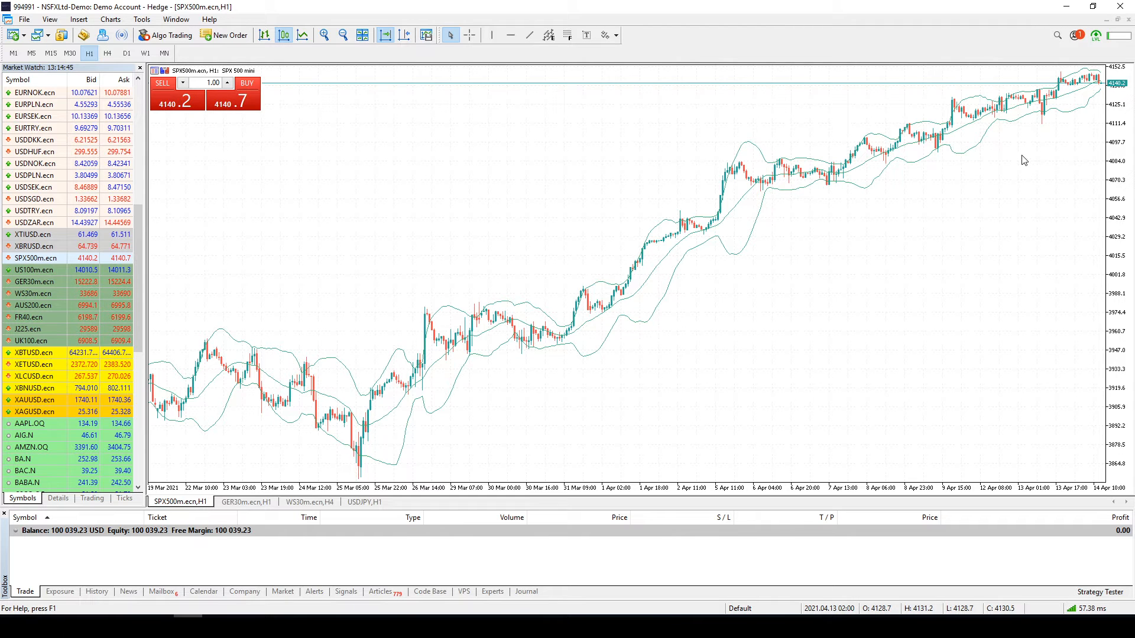
mouse_move(844, 172)
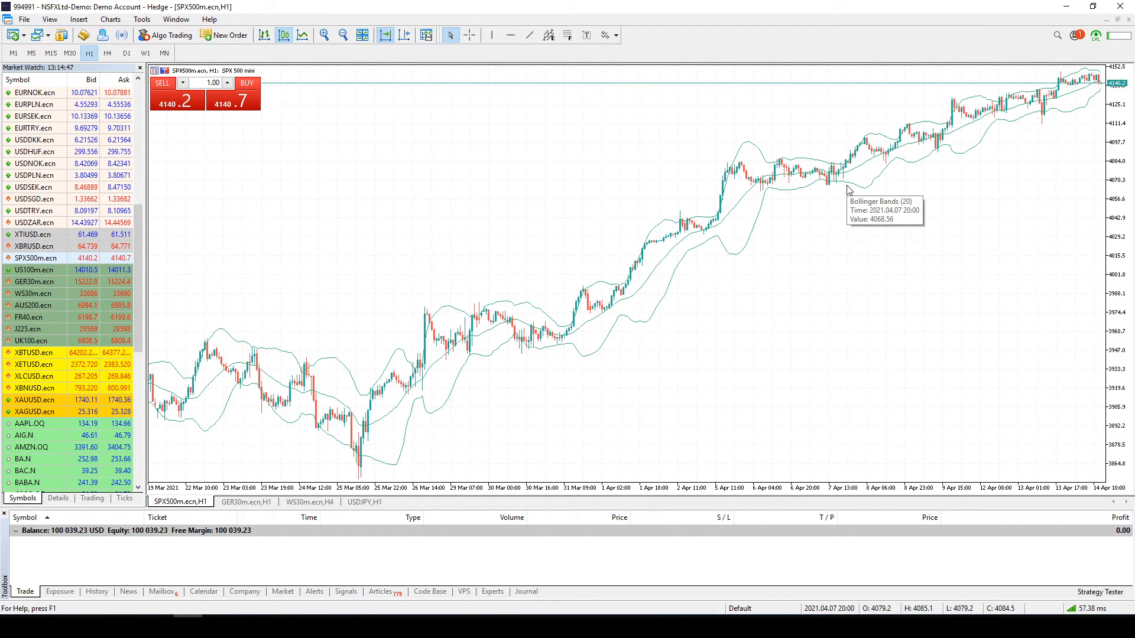
mouse_move(841, 180)
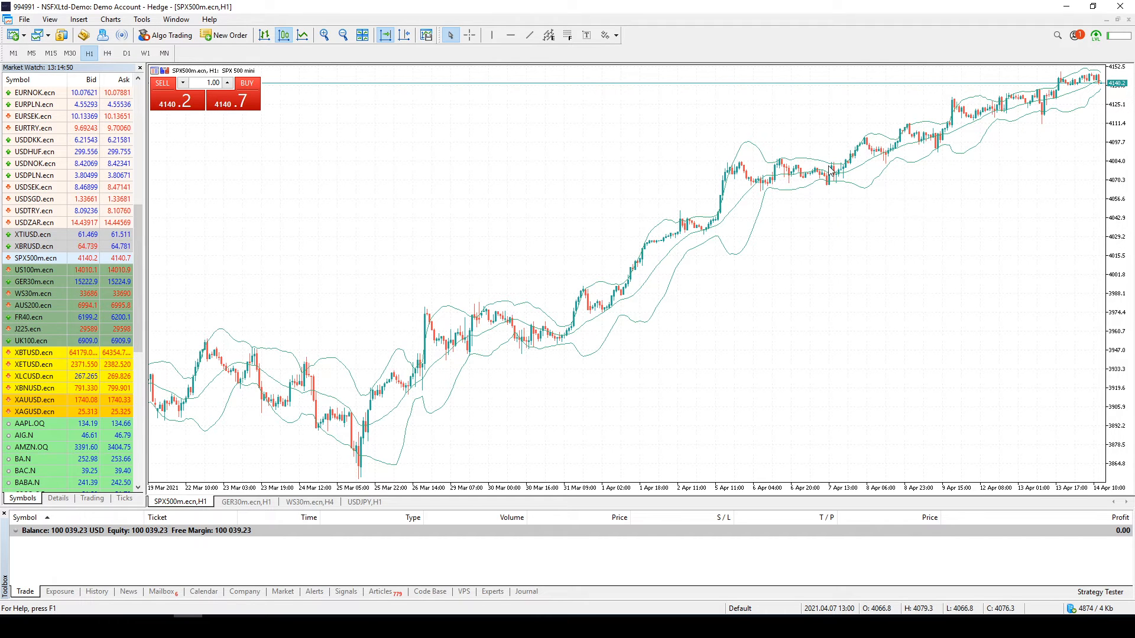
mouse_move(832, 171)
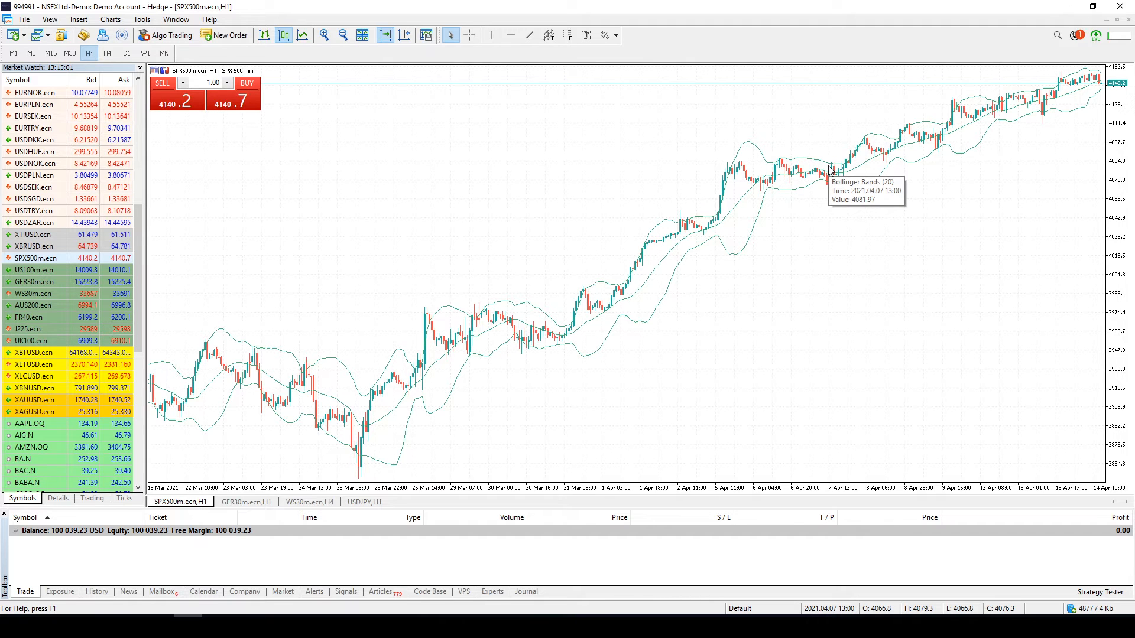
scroll("up", 3)
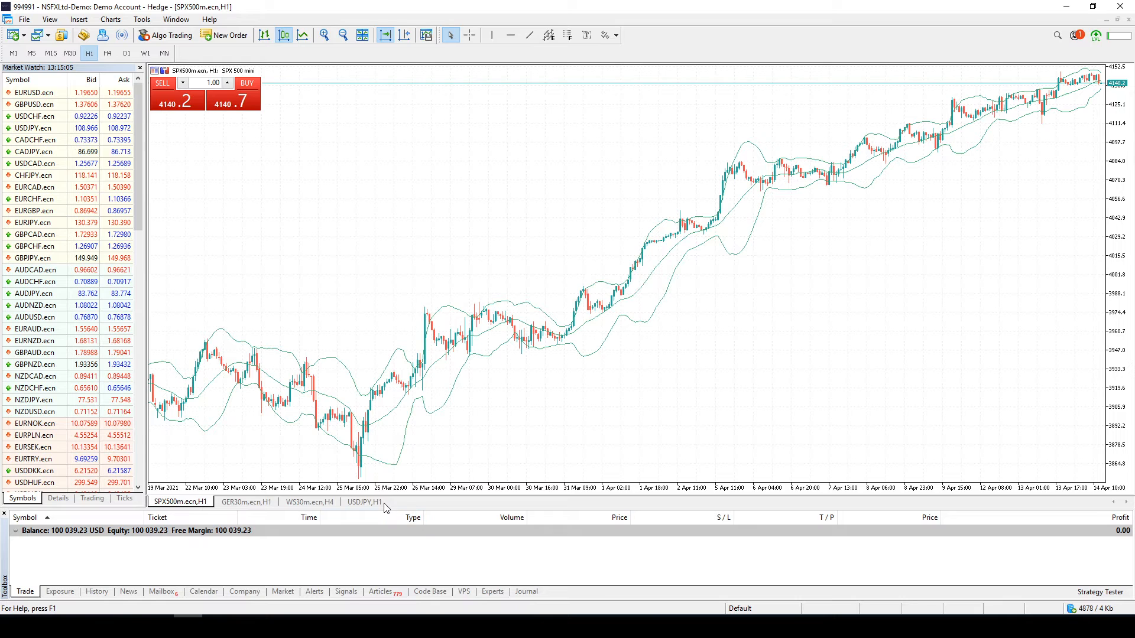
Step: View the currency-pair chart for comparison, then return to the SPX500m.ecn hourly chart
left_click(364, 502)
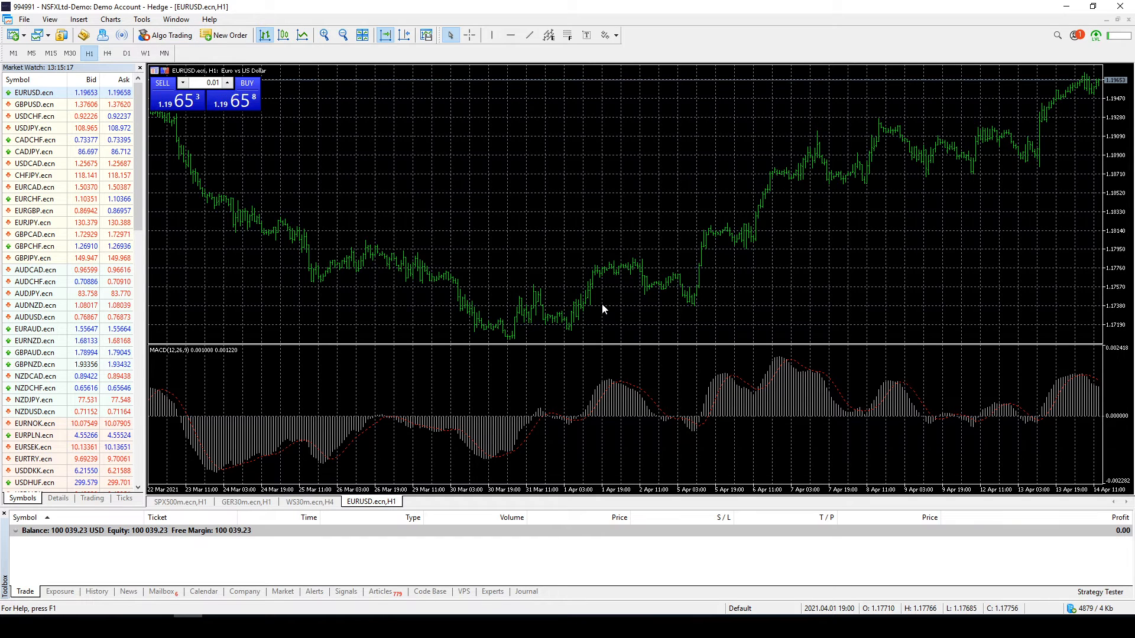
mouse_move(1008, 116)
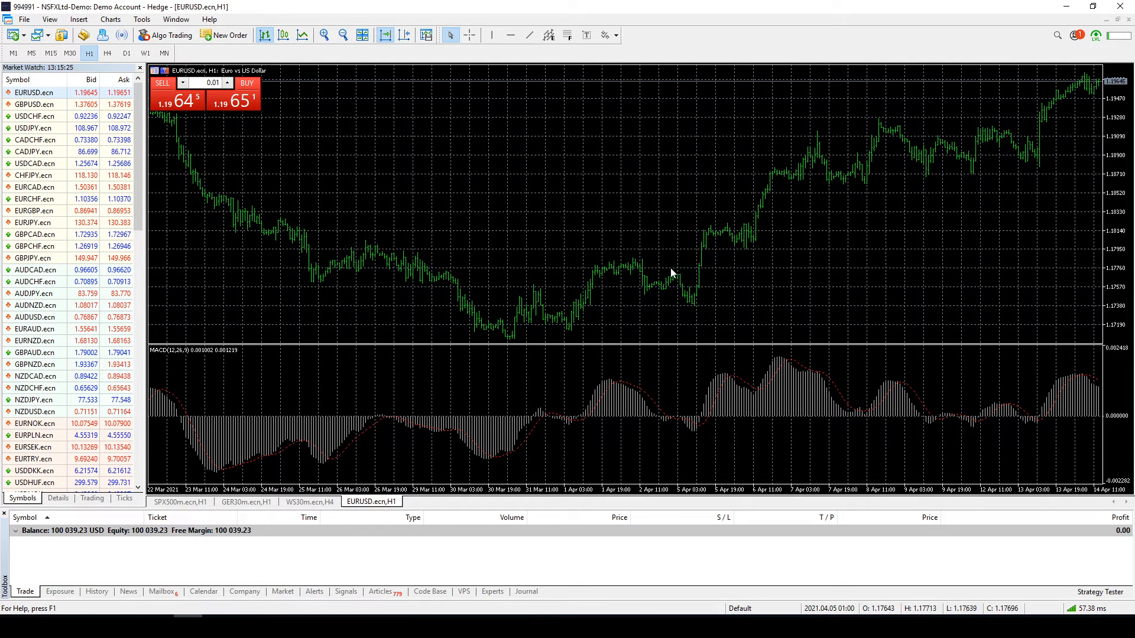
mouse_move(665, 281)
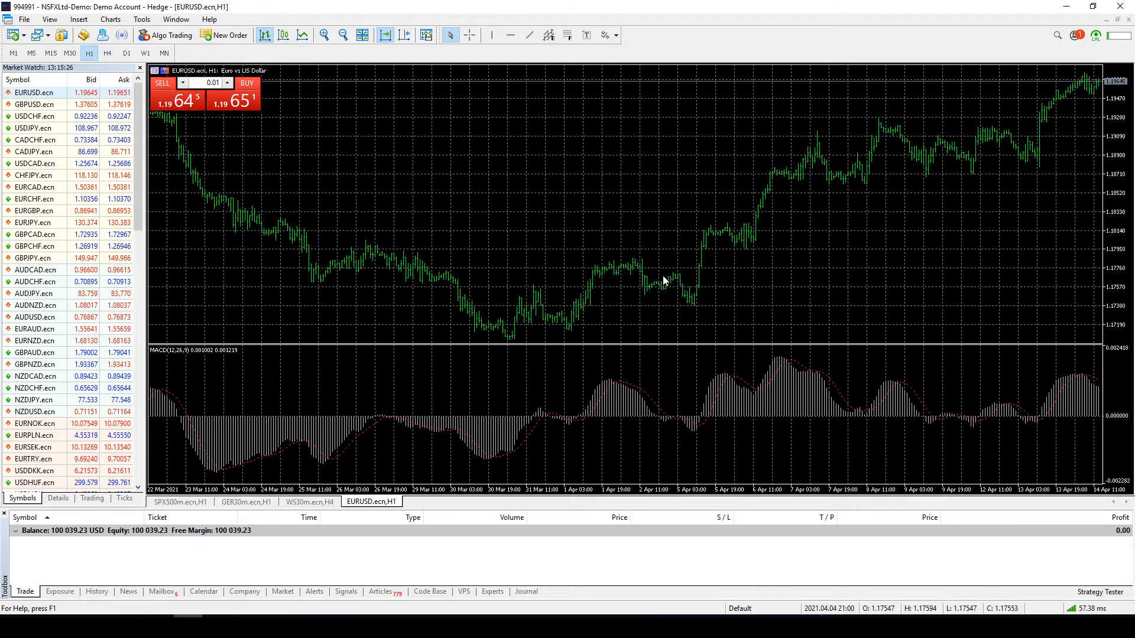
mouse_move(575, 303)
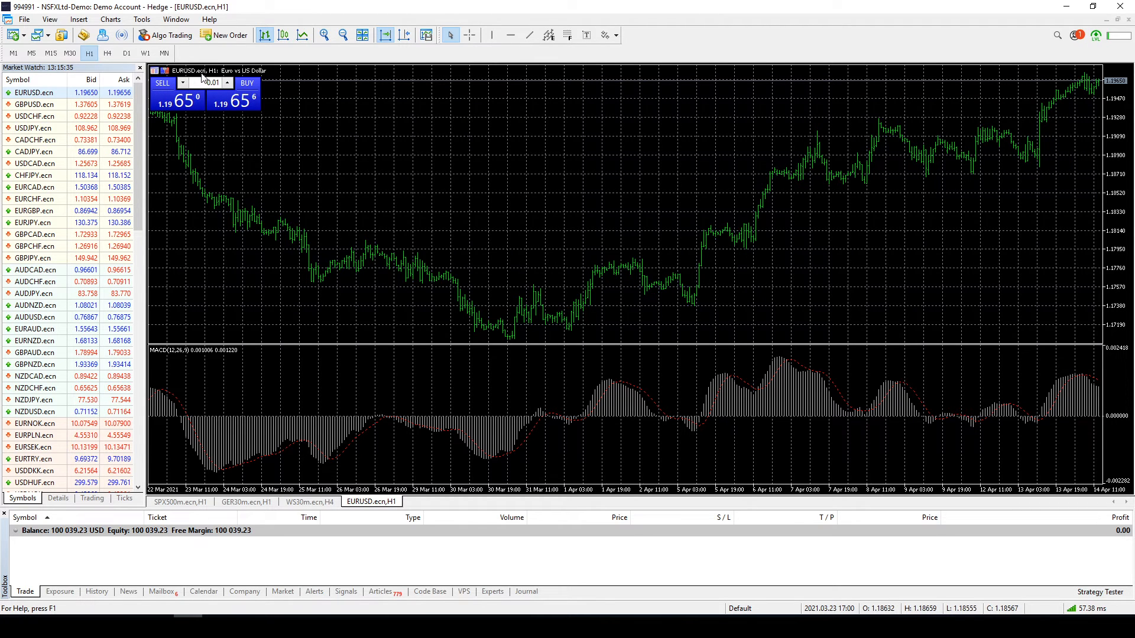
mouse_move(970, 138)
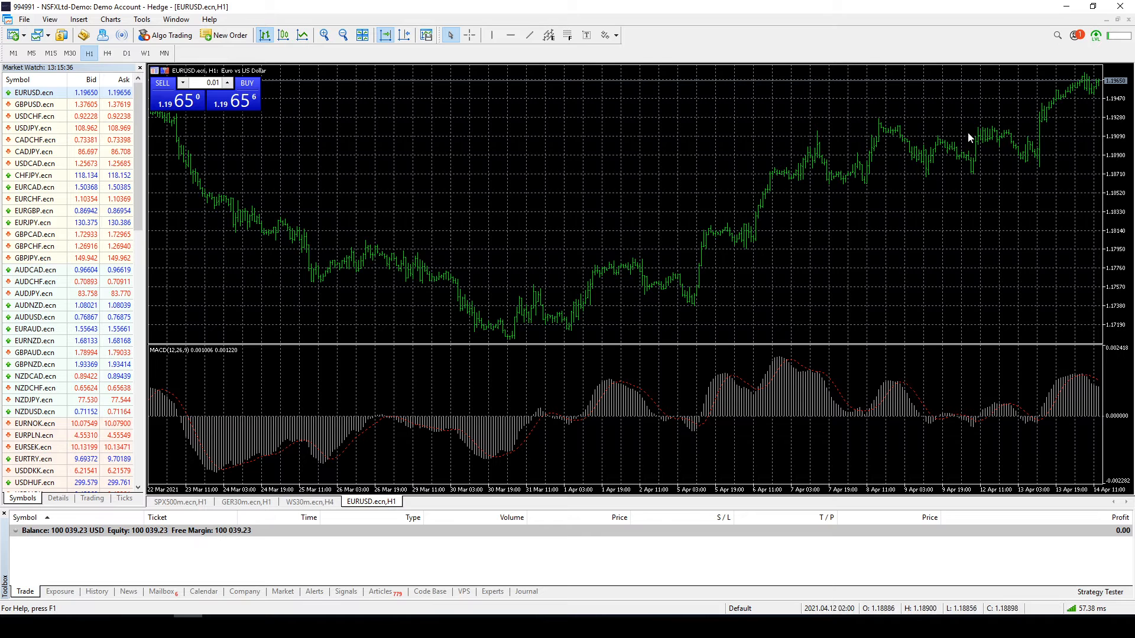
mouse_move(442, 242)
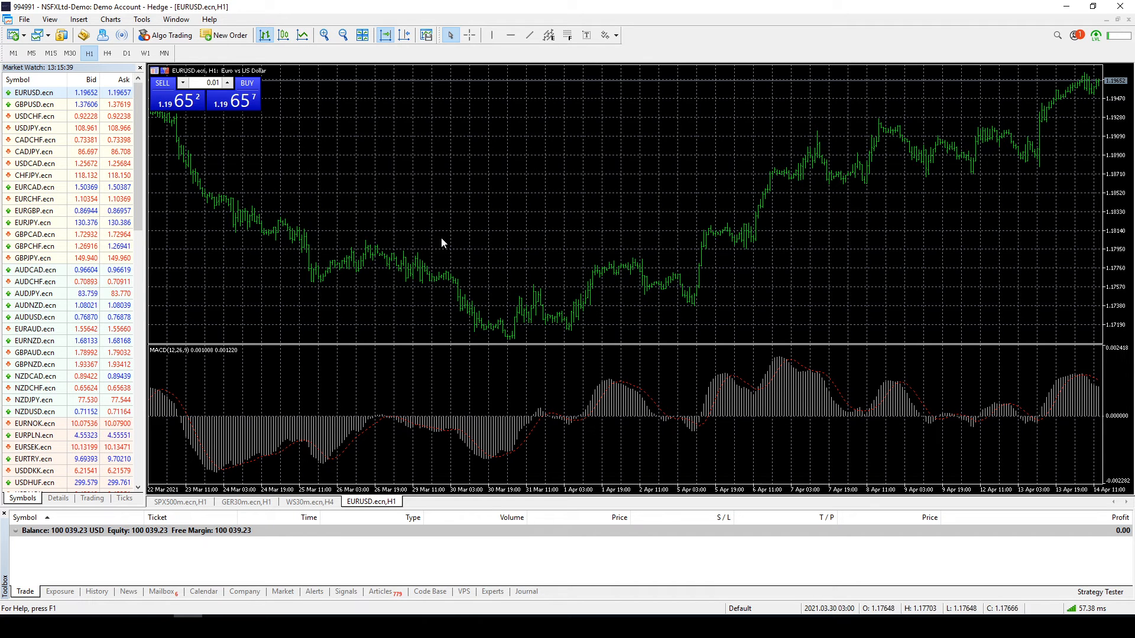
left_click(178, 502)
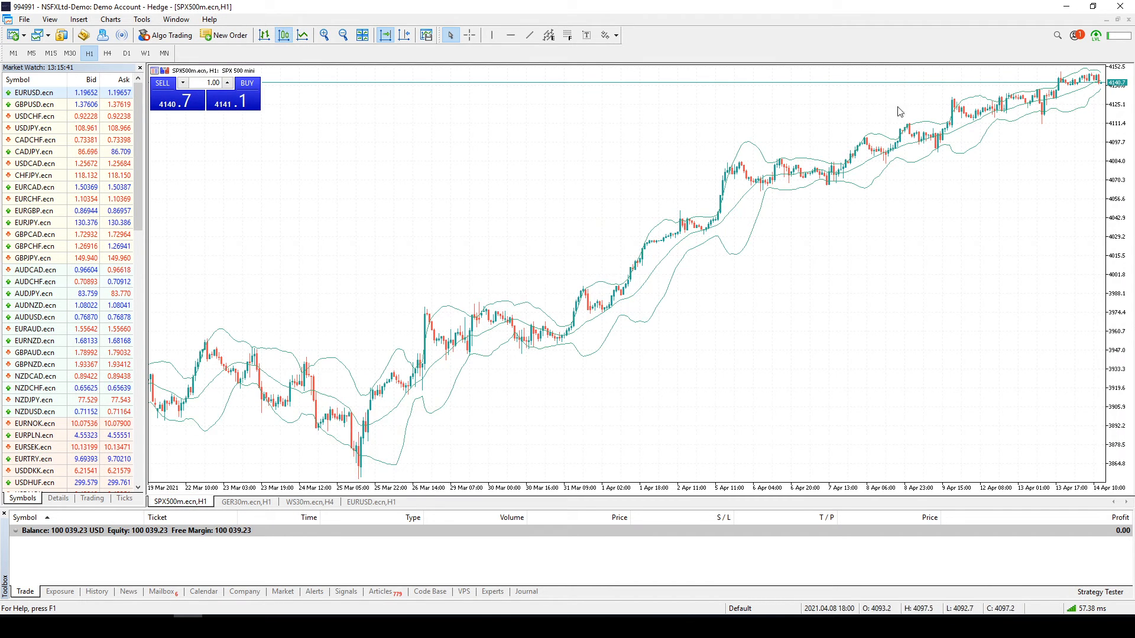
mouse_move(952, 140)
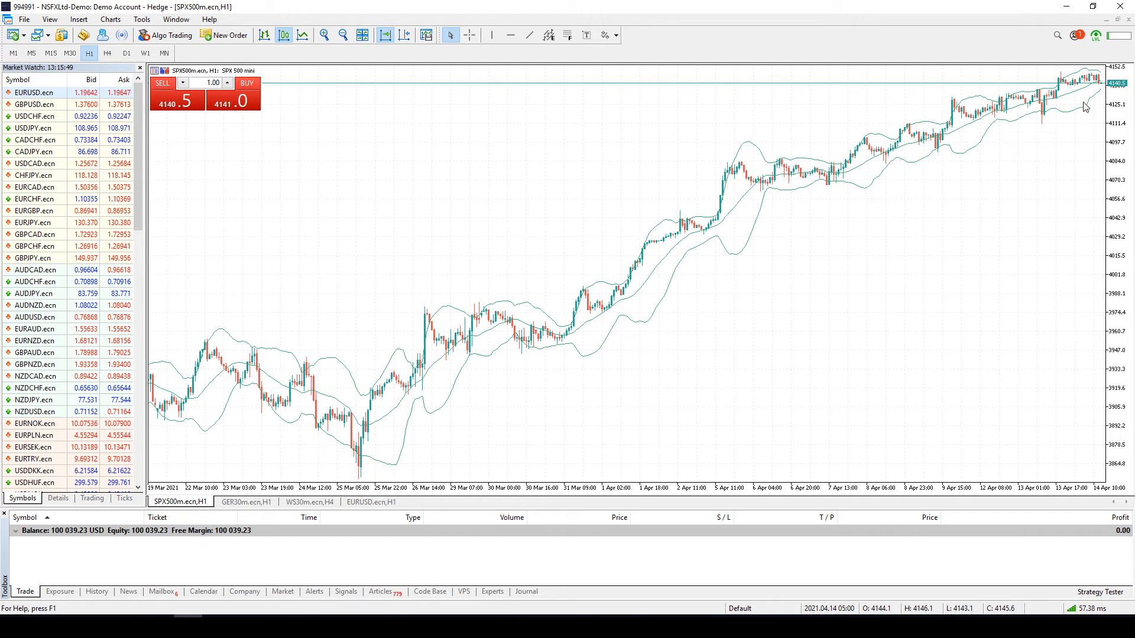
mouse_move(1008, 109)
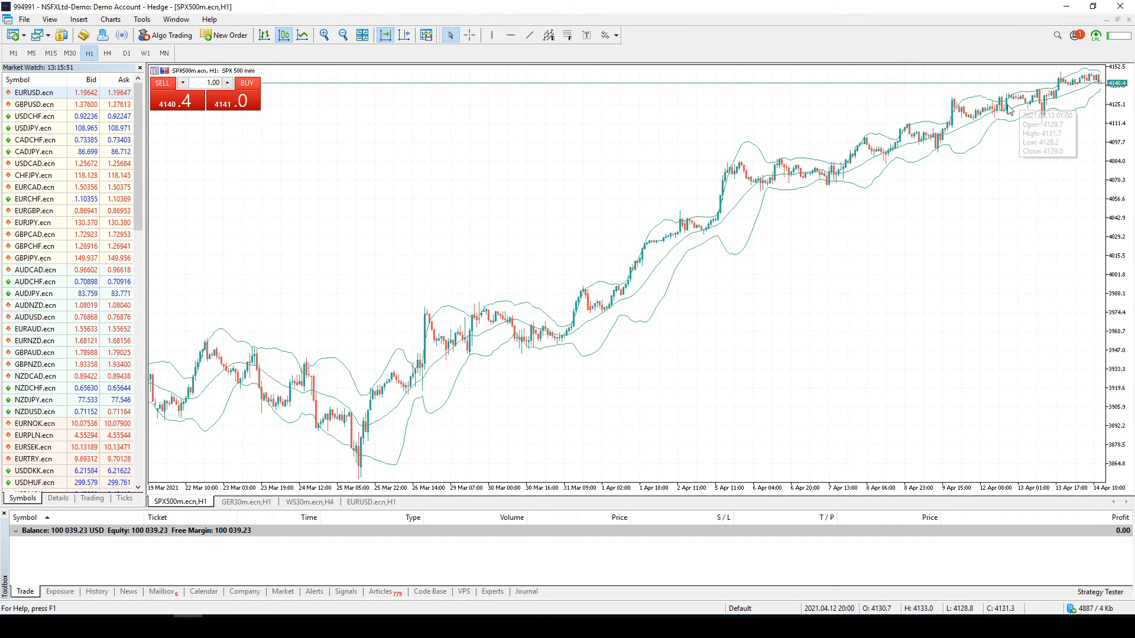
mouse_move(847, 170)
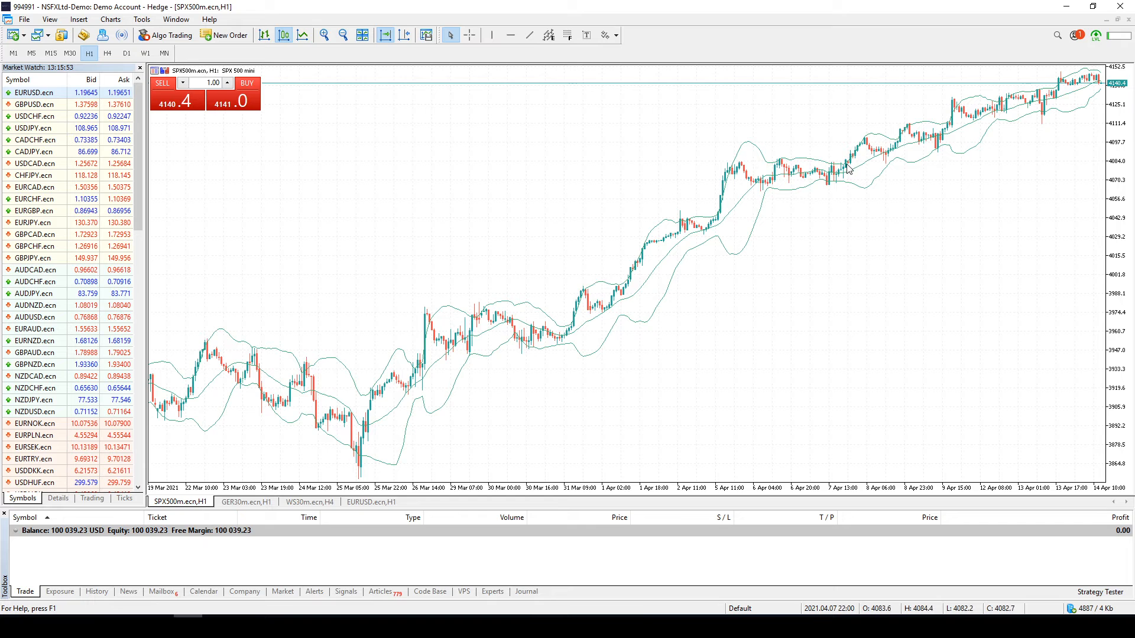
mouse_move(838, 172)
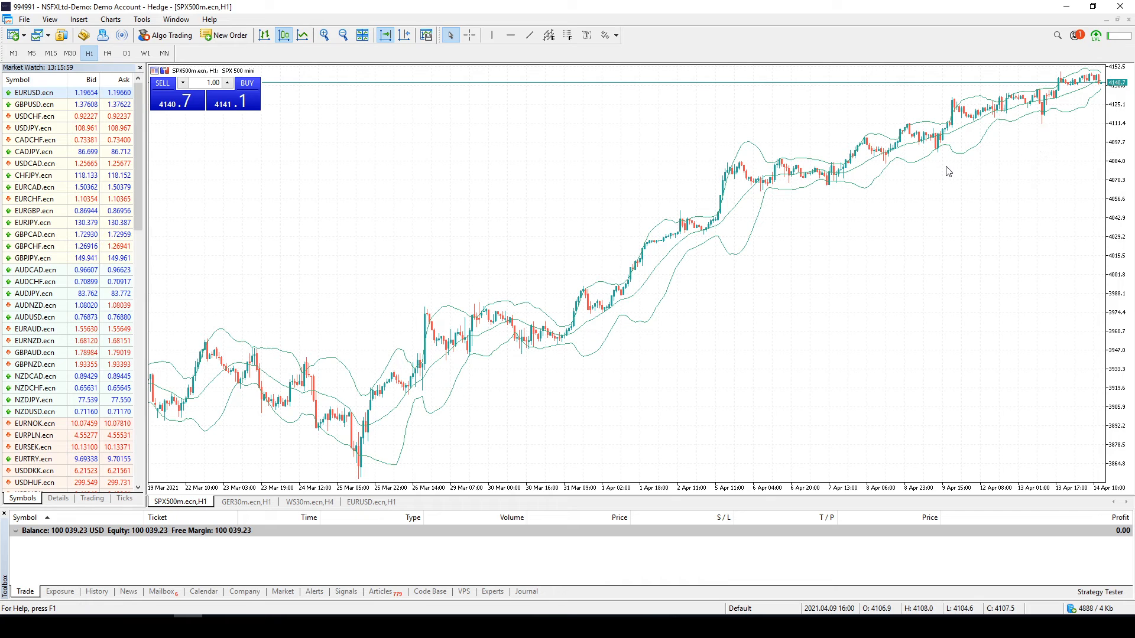
mouse_move(935, 158)
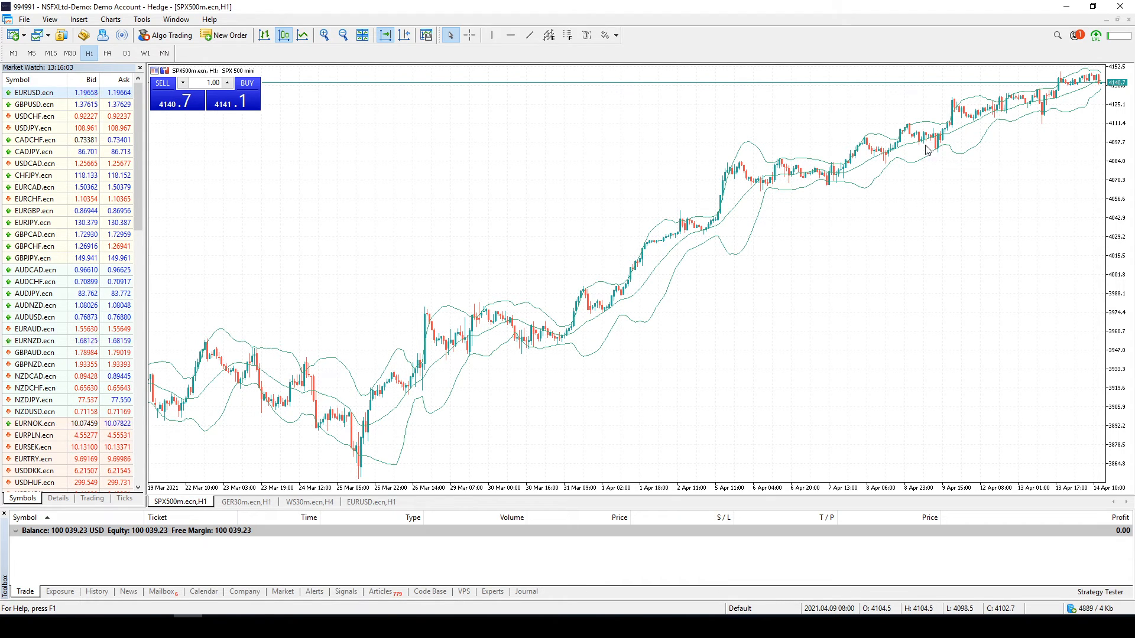
mouse_move(779, 116)
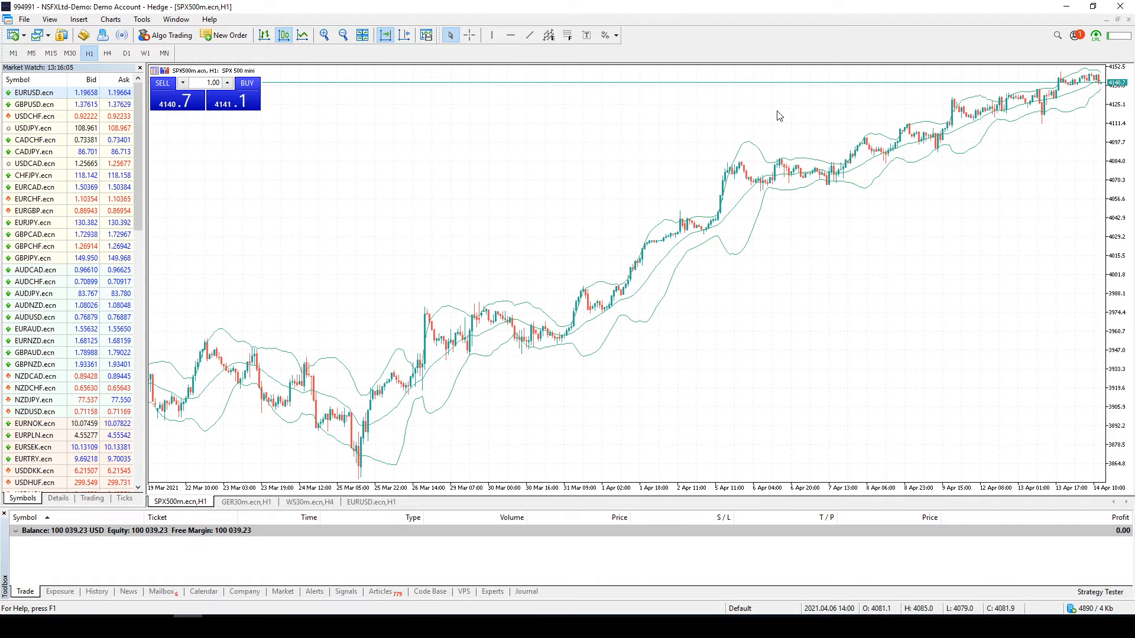
mouse_move(283, 125)
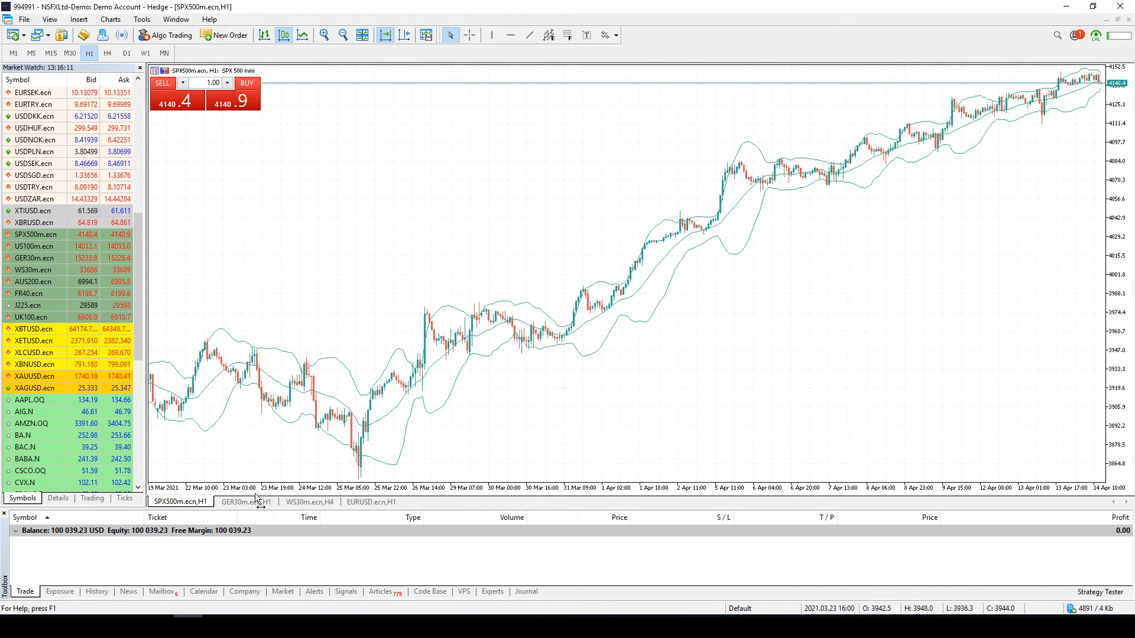
Step: Glance at the Germany 30 chart, then bring back the EURUSD.ecn hourly chart with MACD
left_click(246, 501)
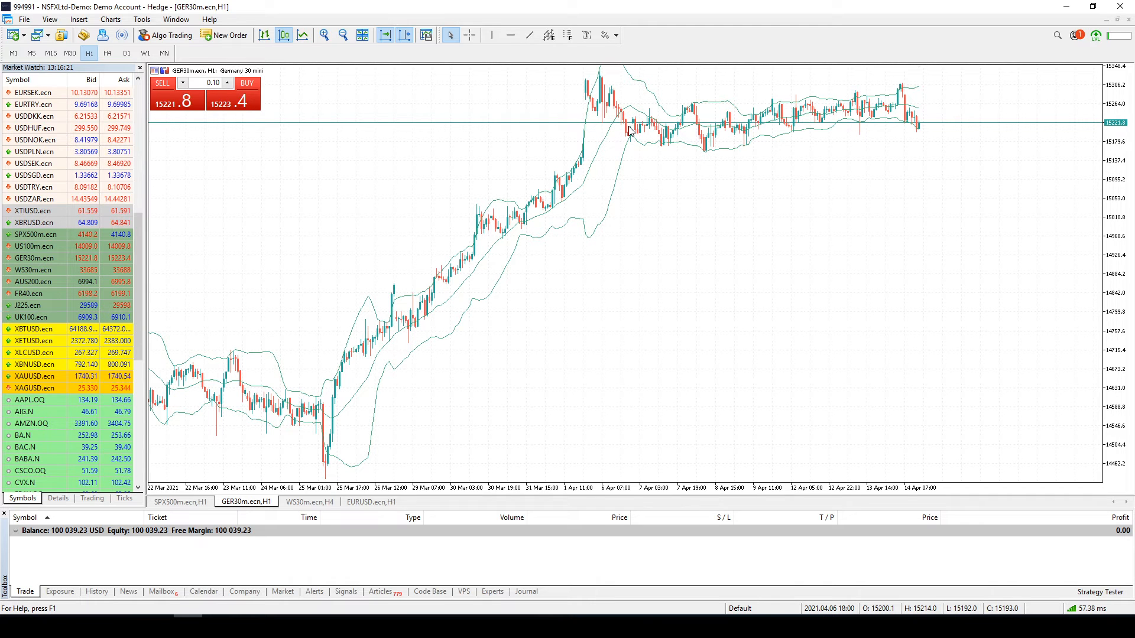
left_click(371, 501)
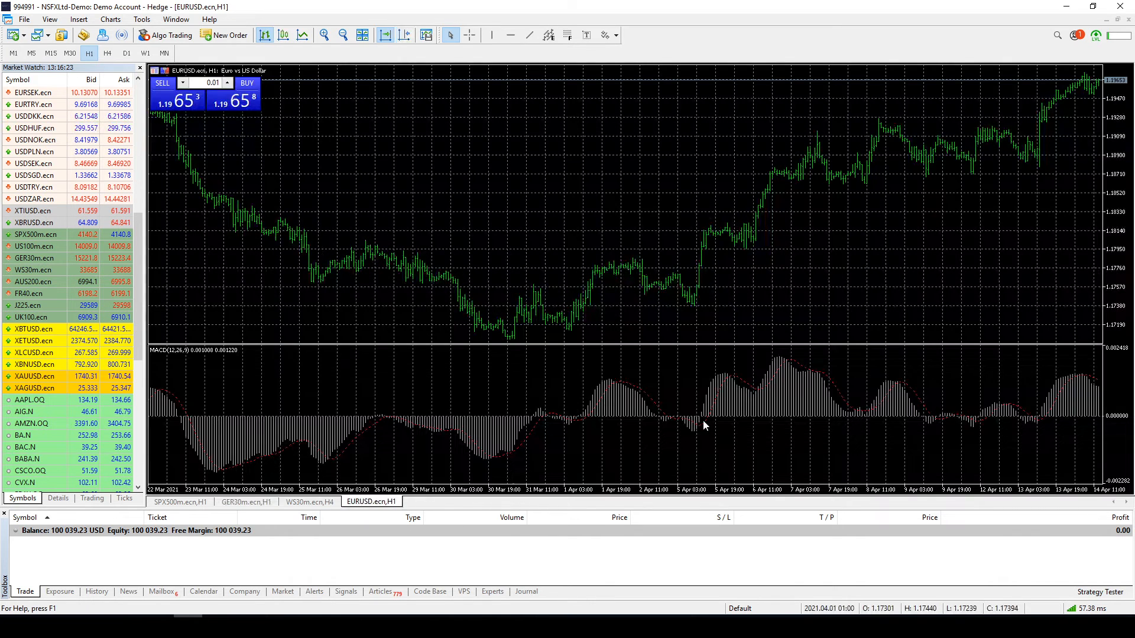
mouse_move(613, 319)
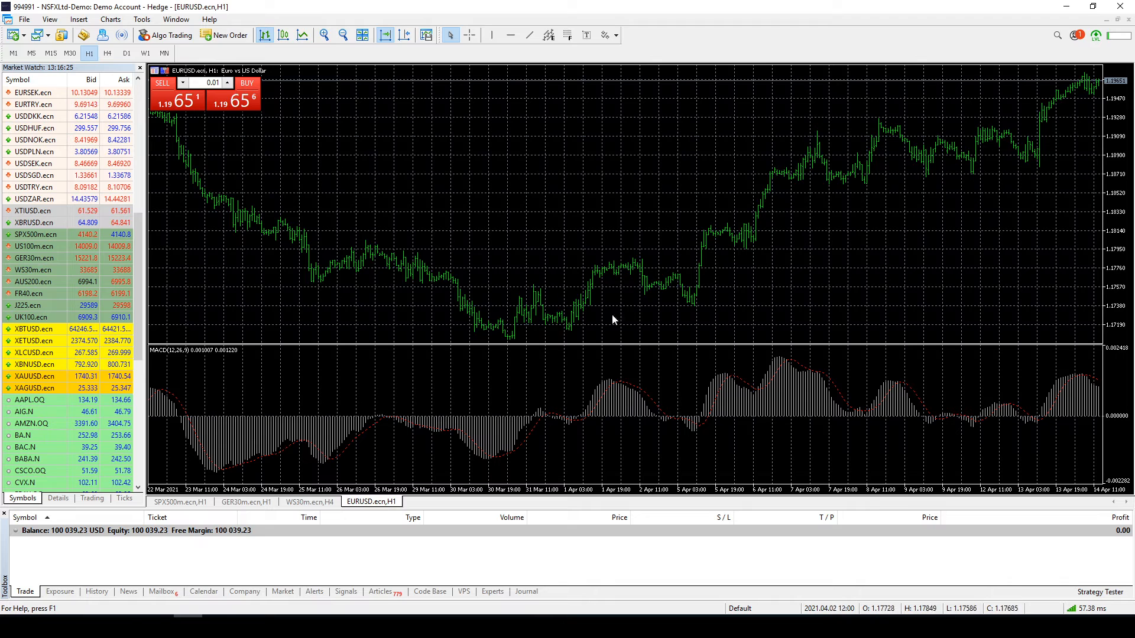
mouse_move(1031, 133)
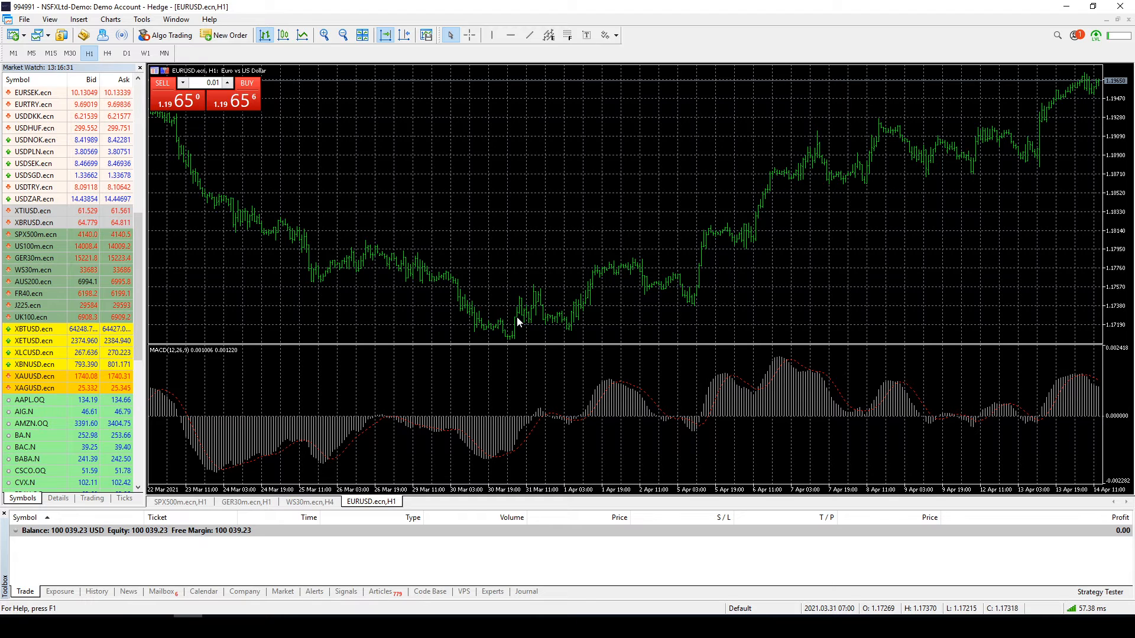
mouse_move(518, 323)
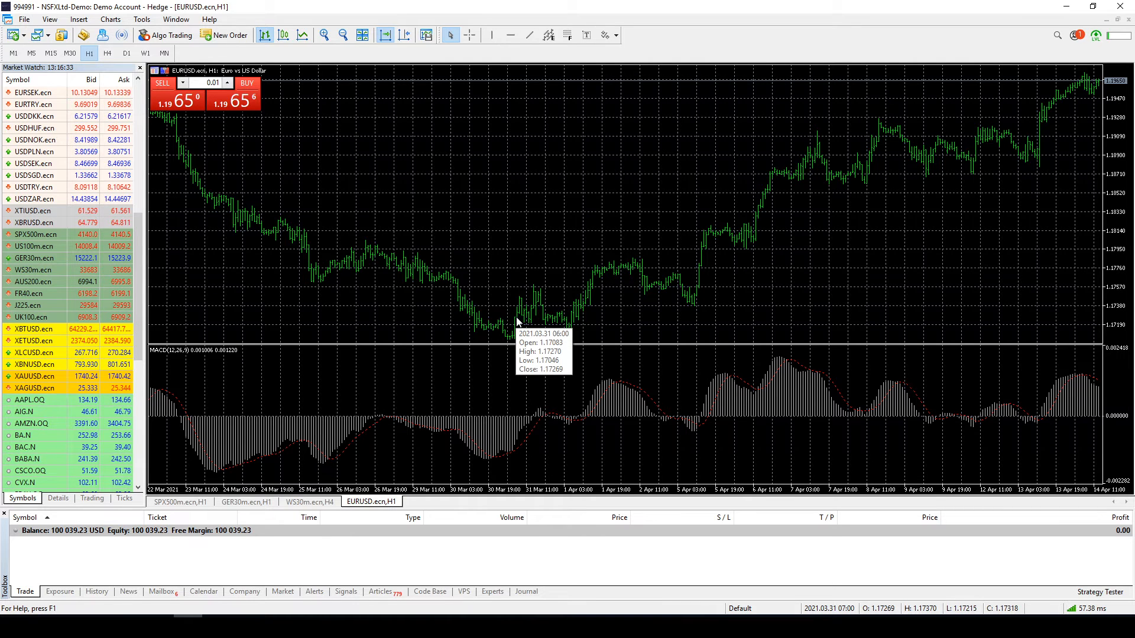
Step: Show the SPX500m.ecn H1 chart with Bollinger Bands in place of EUR/USD
left_click(180, 502)
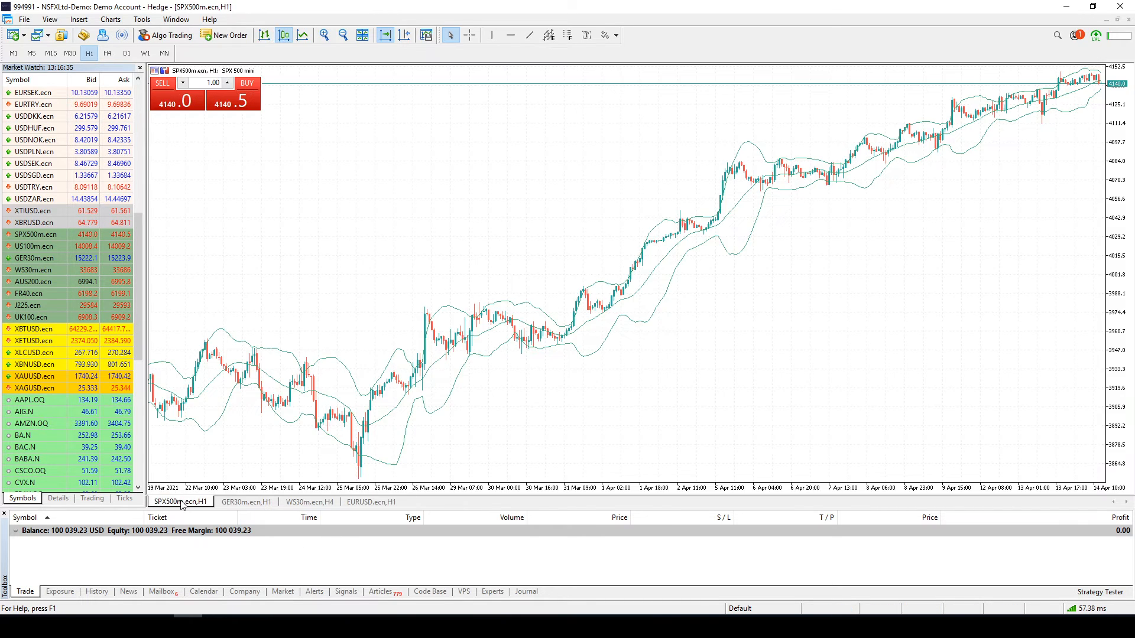
mouse_move(180, 502)
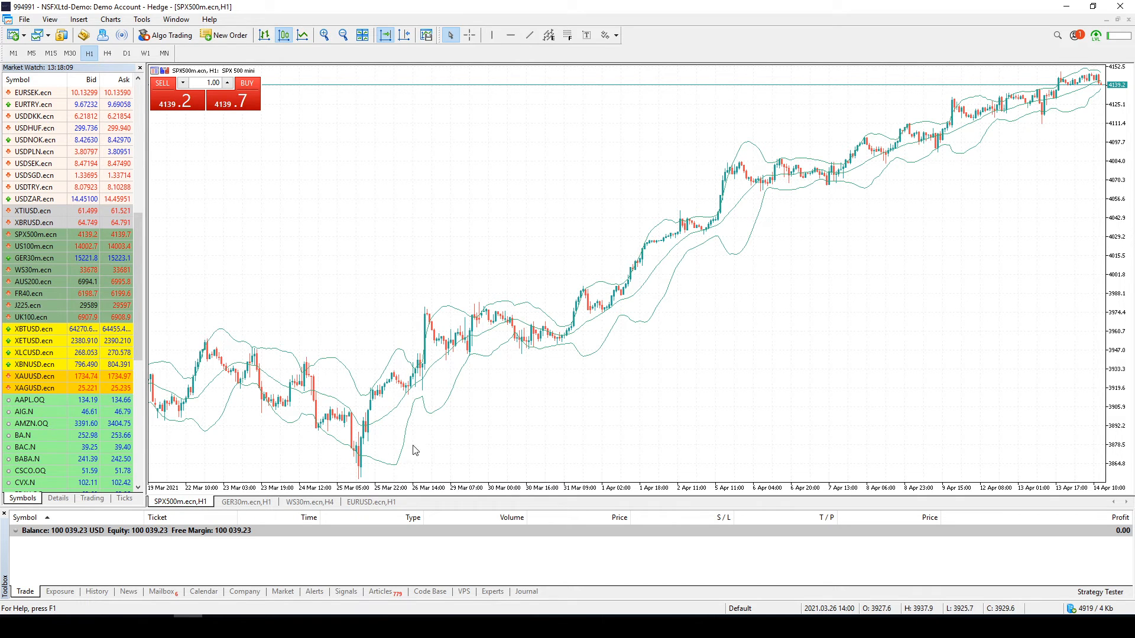
mouse_move(39, 258)
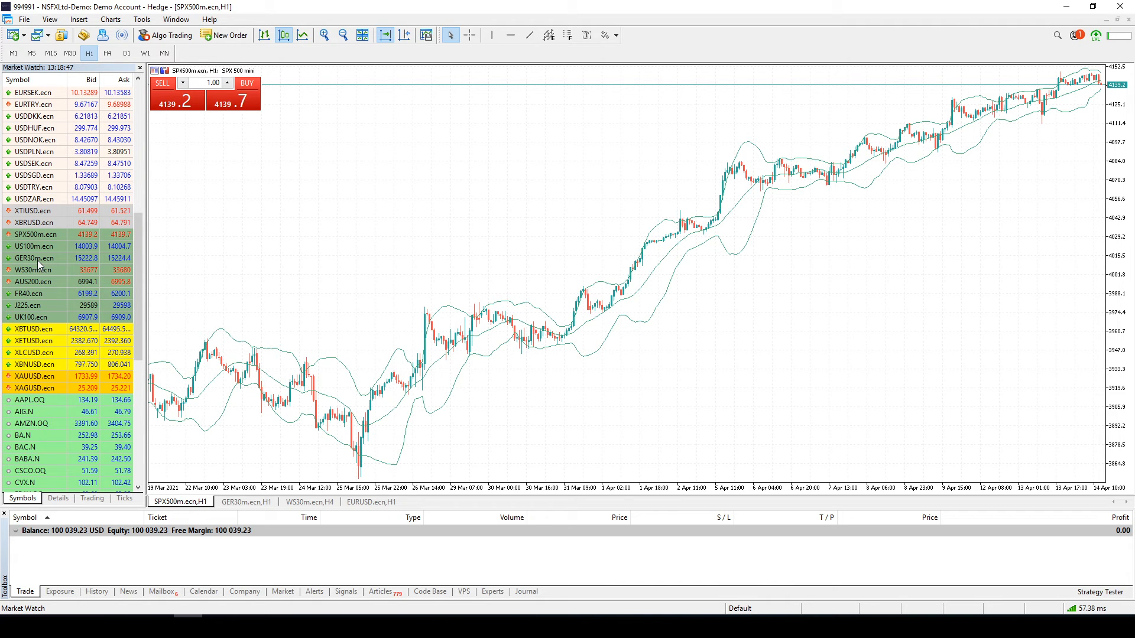
mouse_move(32, 235)
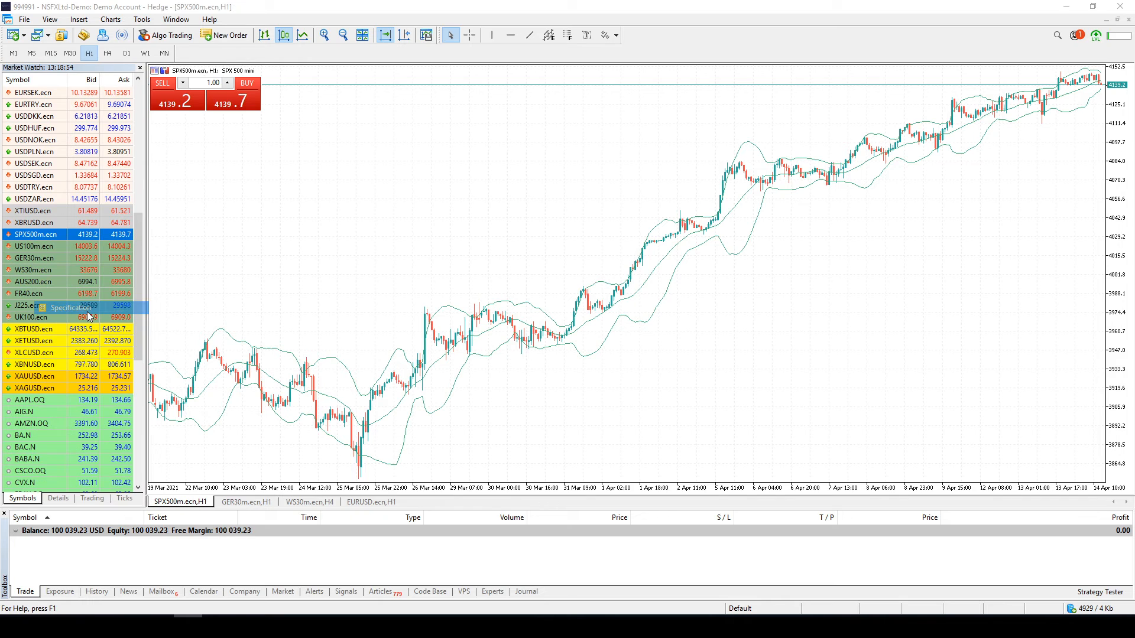
left_click(69, 307)
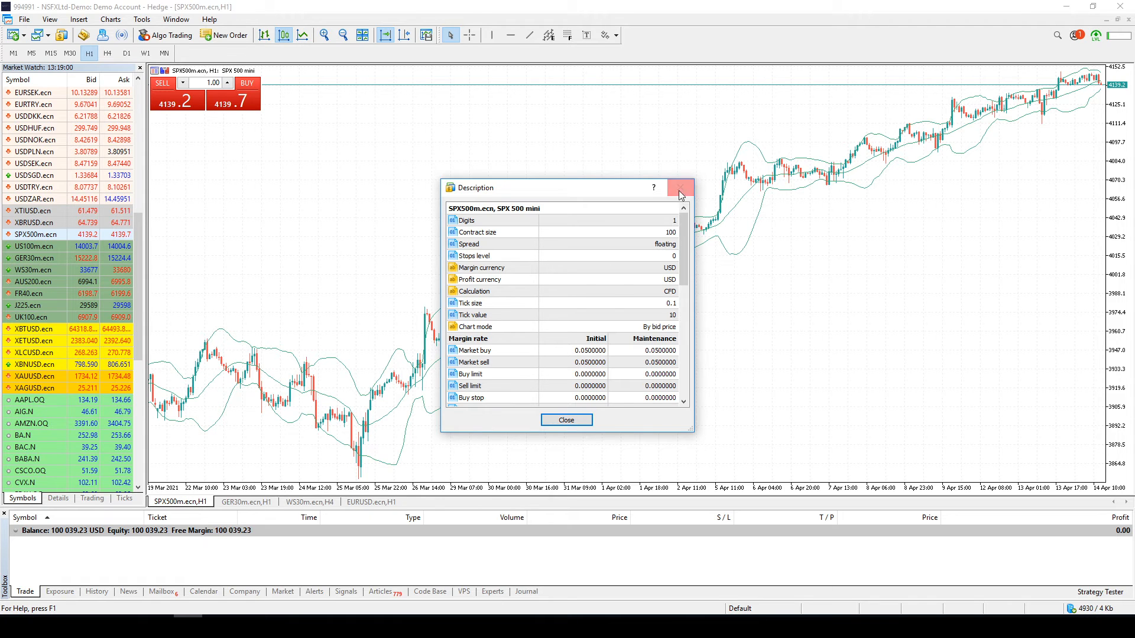
left_click(680, 187)
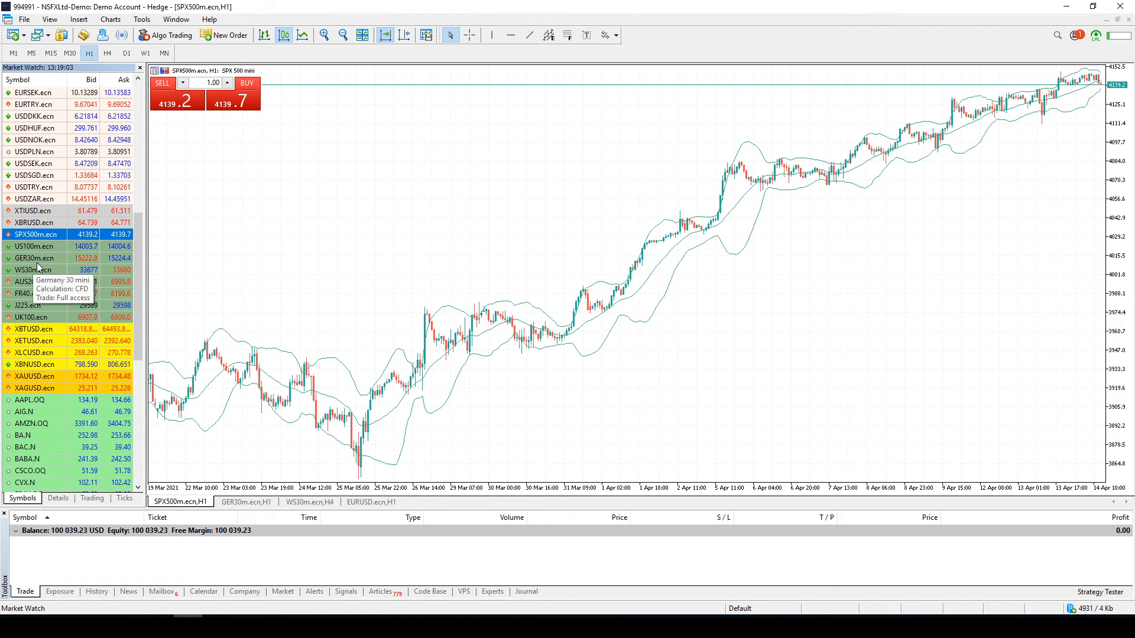
right_click(34, 270)
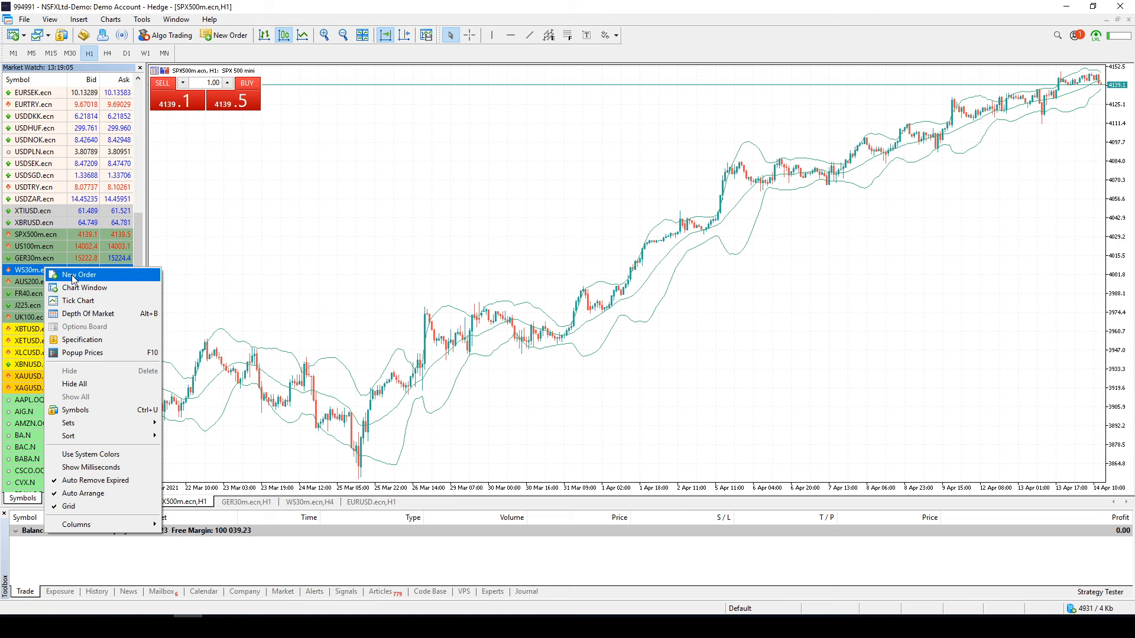
mouse_move(83, 352)
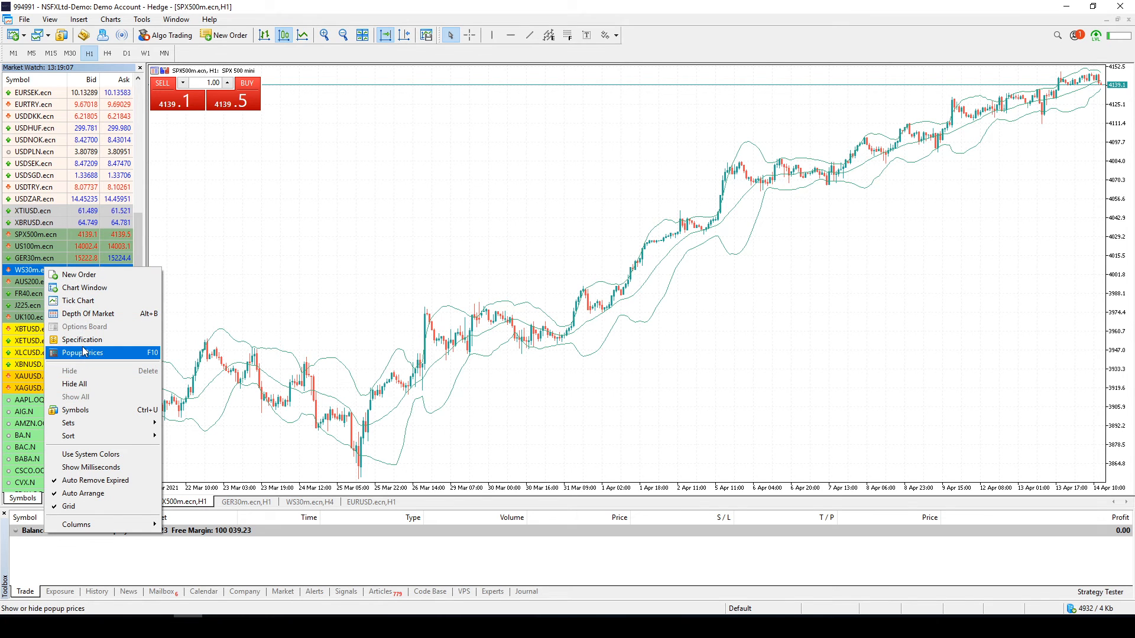
left_click(81, 339)
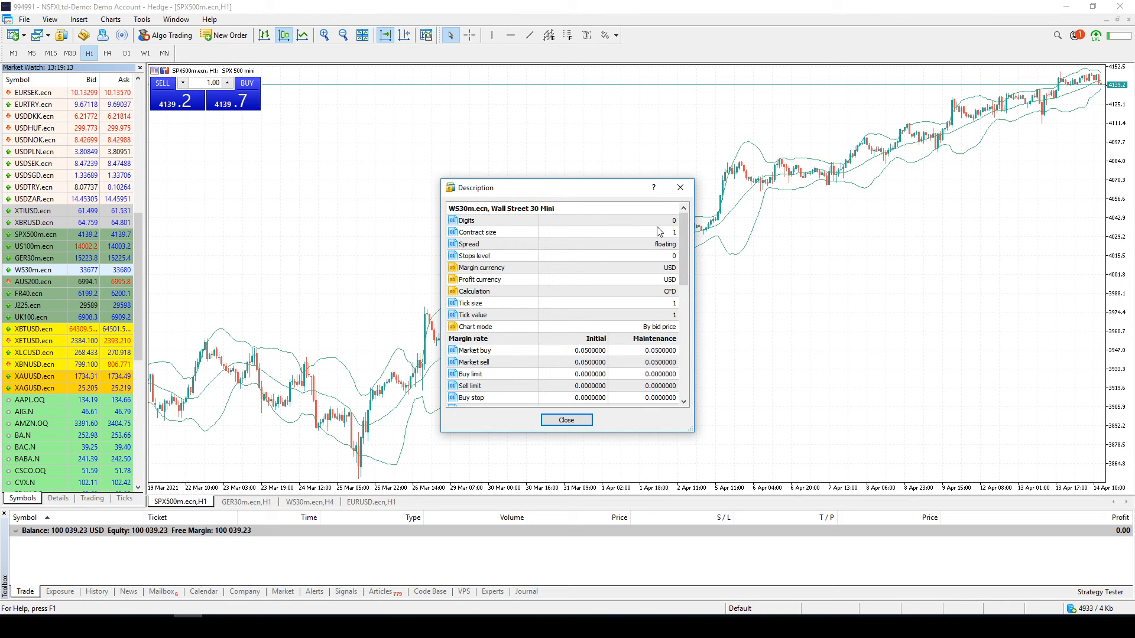
mouse_move(679, 188)
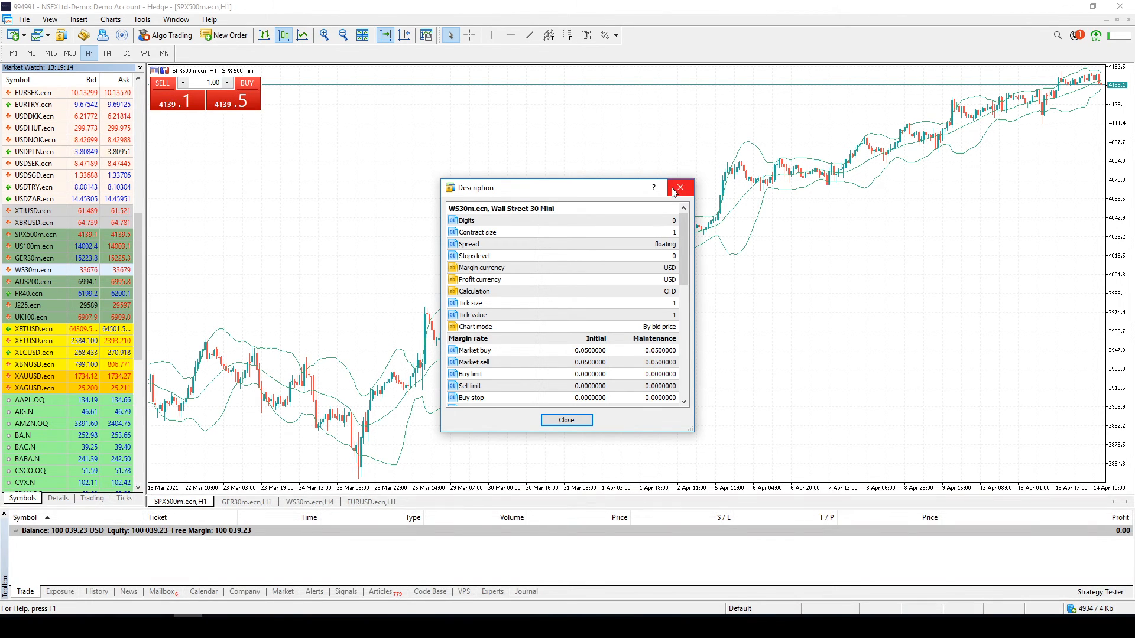
left_click(679, 187)
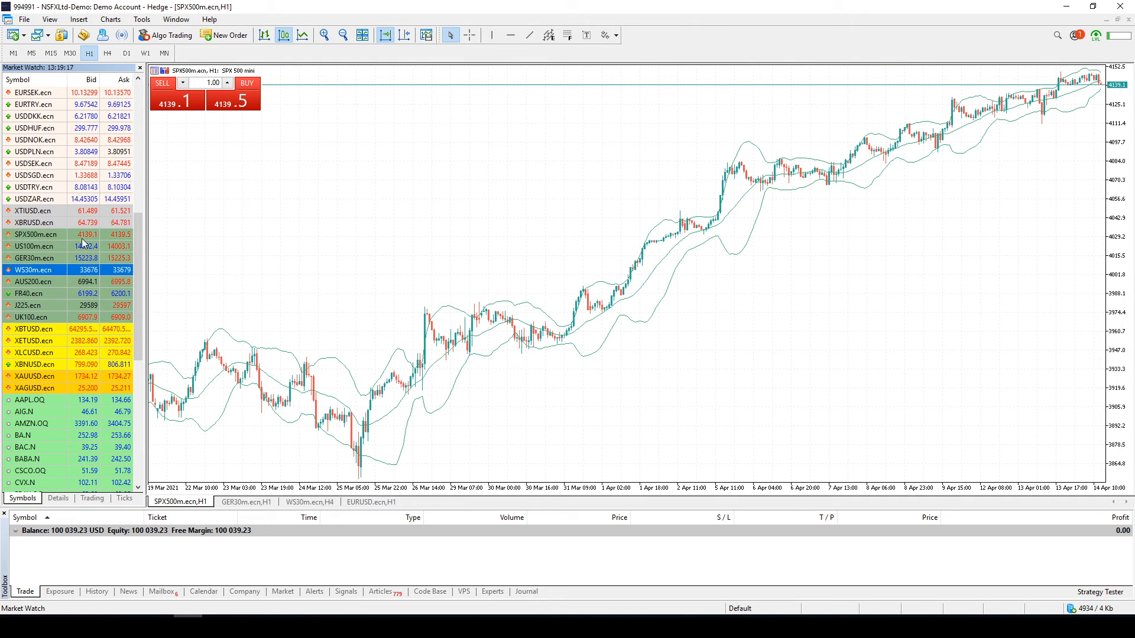
mouse_move(78, 274)
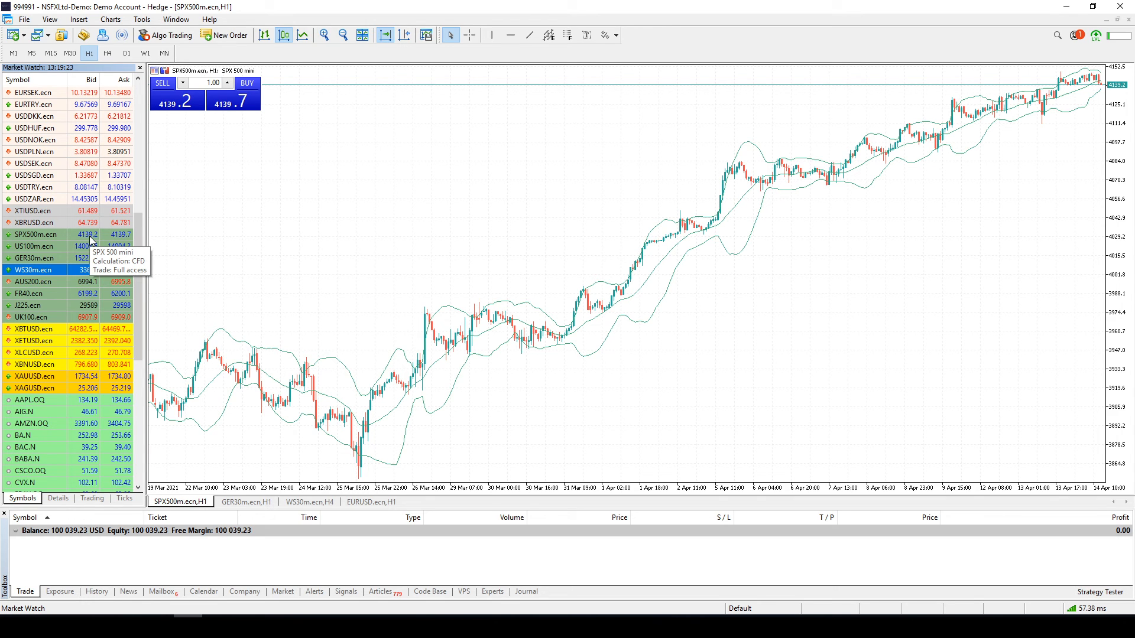
mouse_move(88, 281)
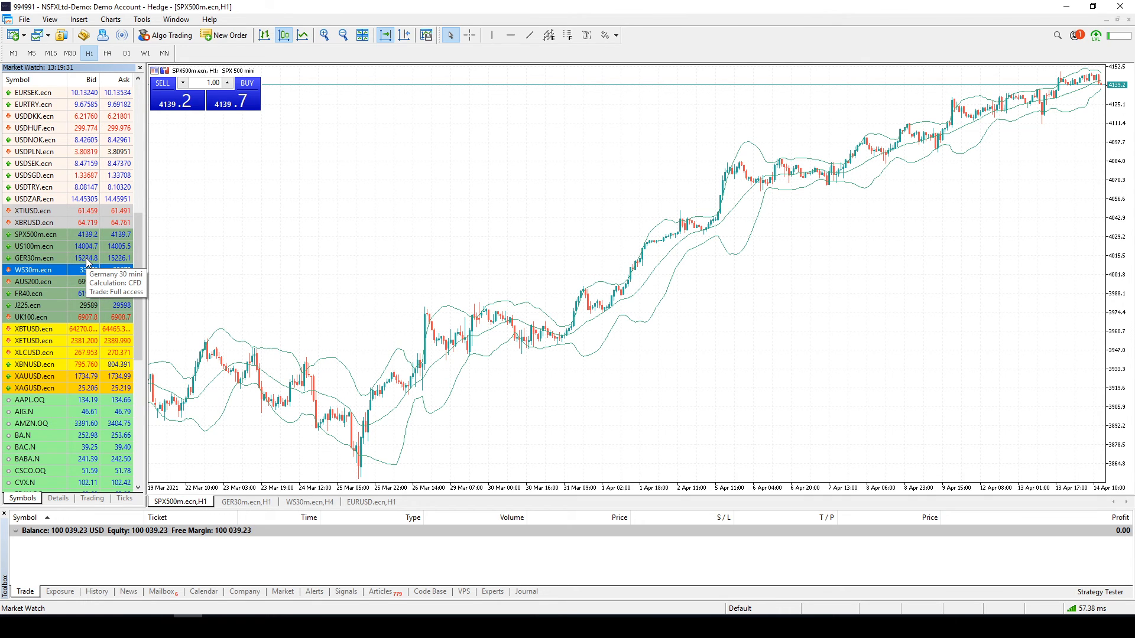
mouse_move(710, 348)
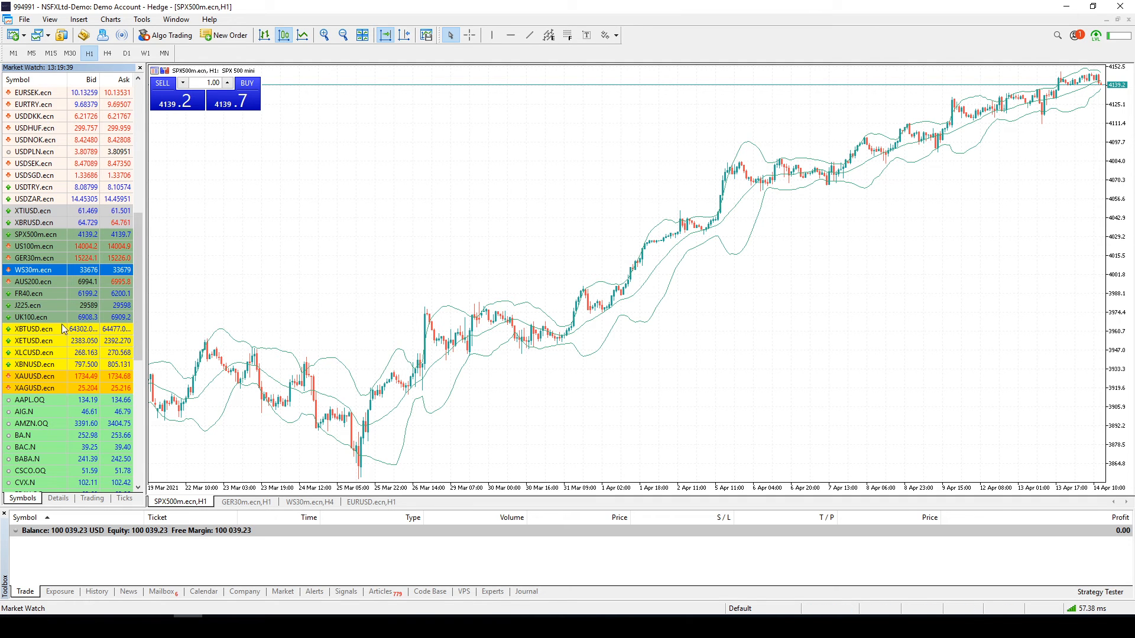
mouse_move(57, 323)
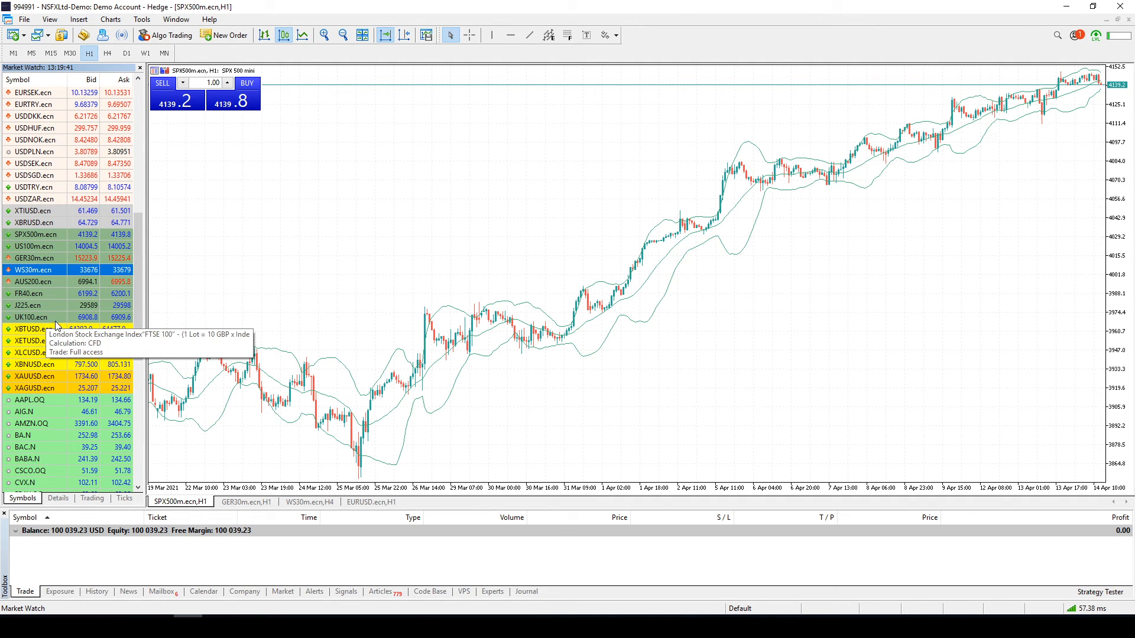
mouse_move(43, 311)
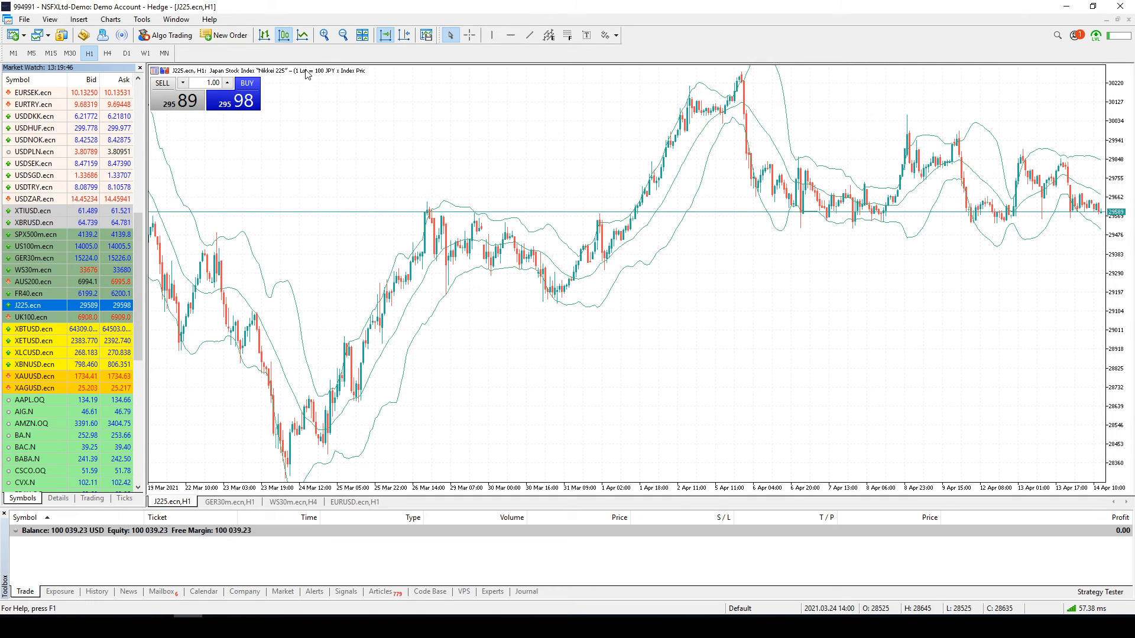
mouse_move(1117, 220)
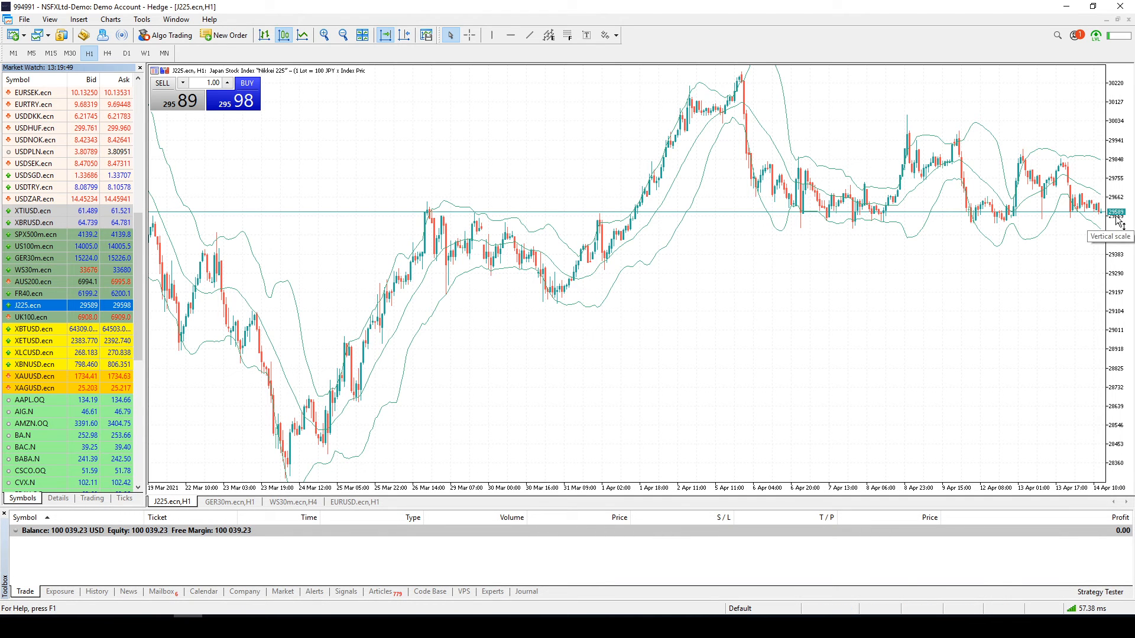
mouse_move(134, 262)
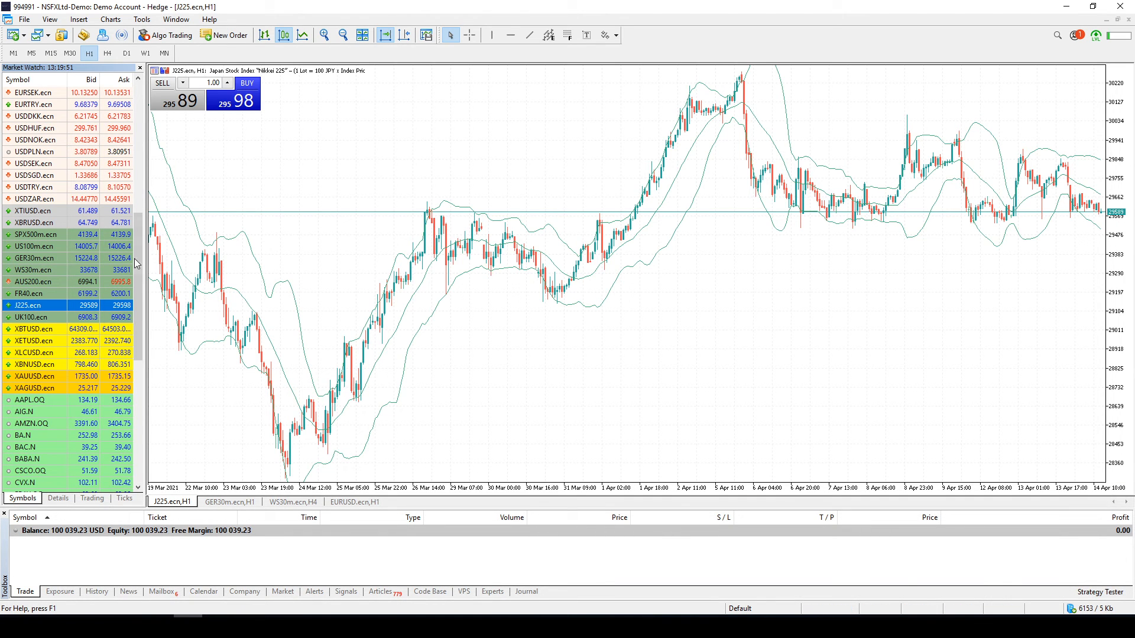
Step: Select the SPX 500 mini symbol in the Market Watch list
left_click(35, 235)
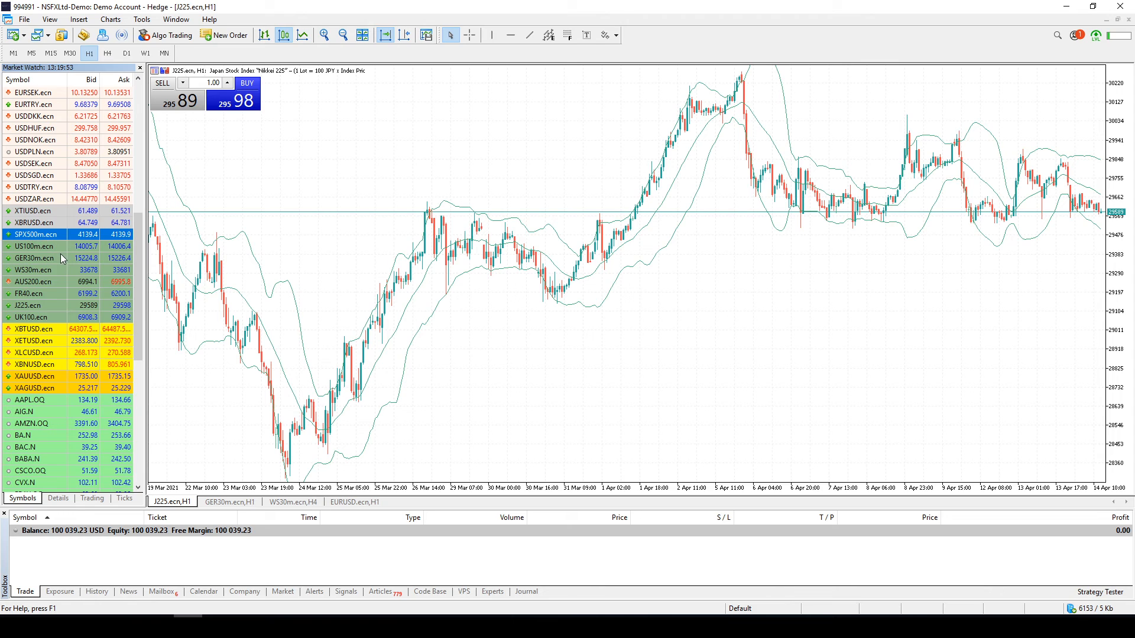
mouse_move(35, 246)
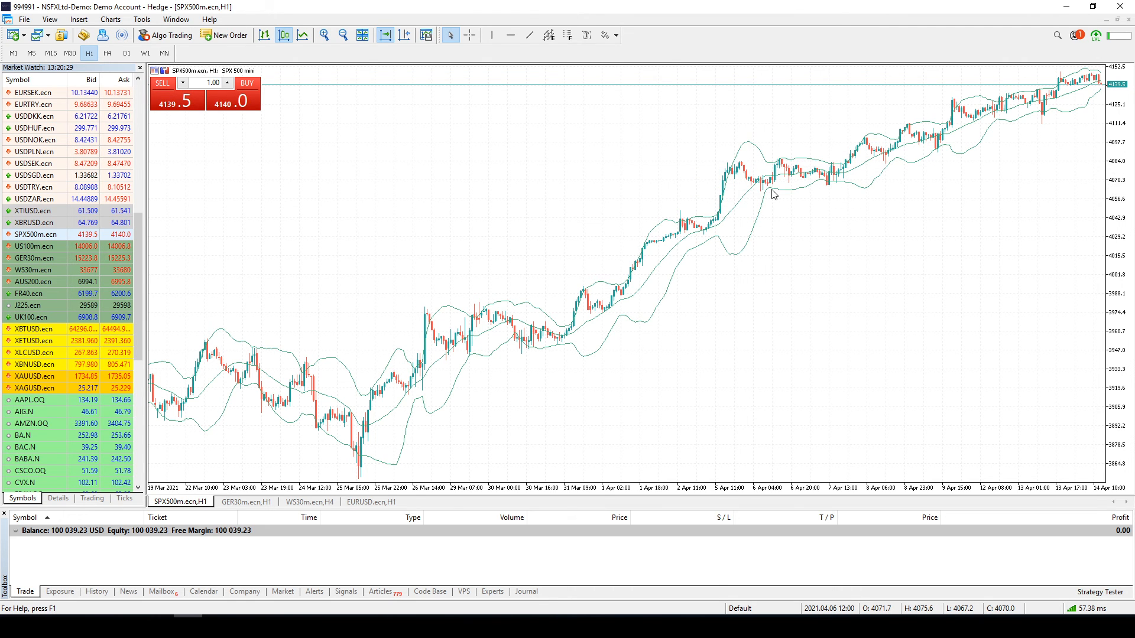
mouse_move(974, 143)
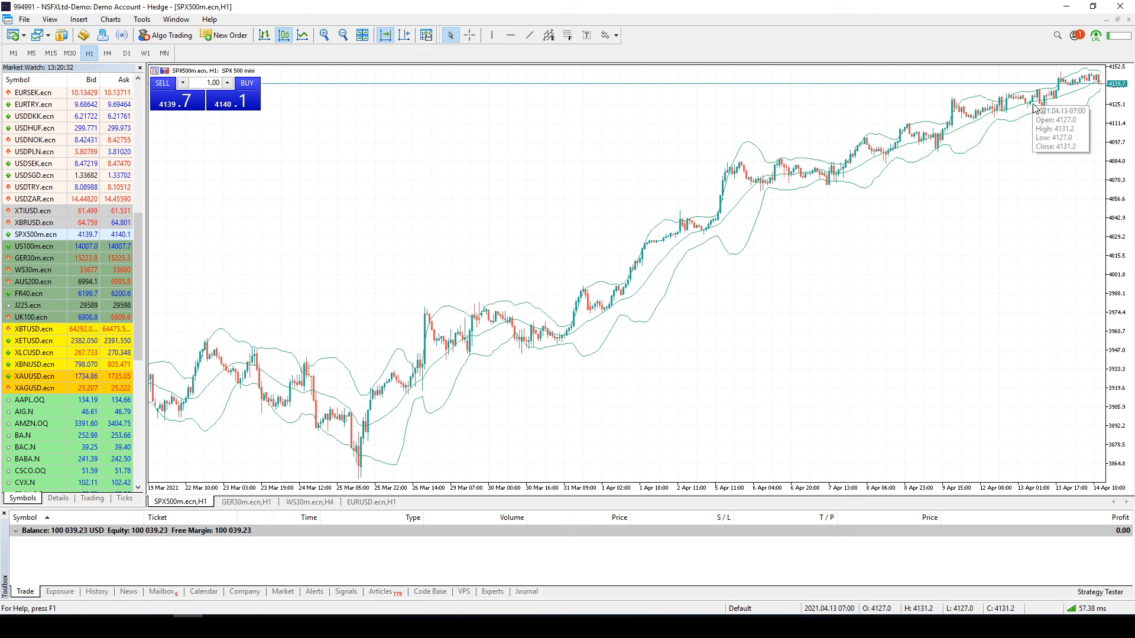
mouse_move(883, 159)
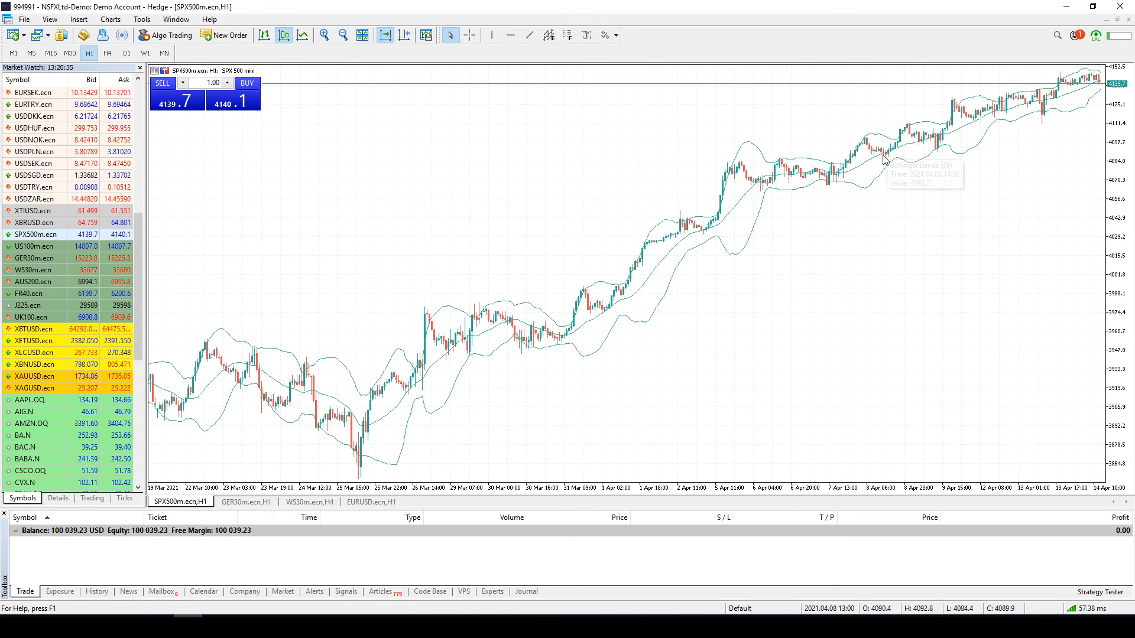
mouse_move(804, 178)
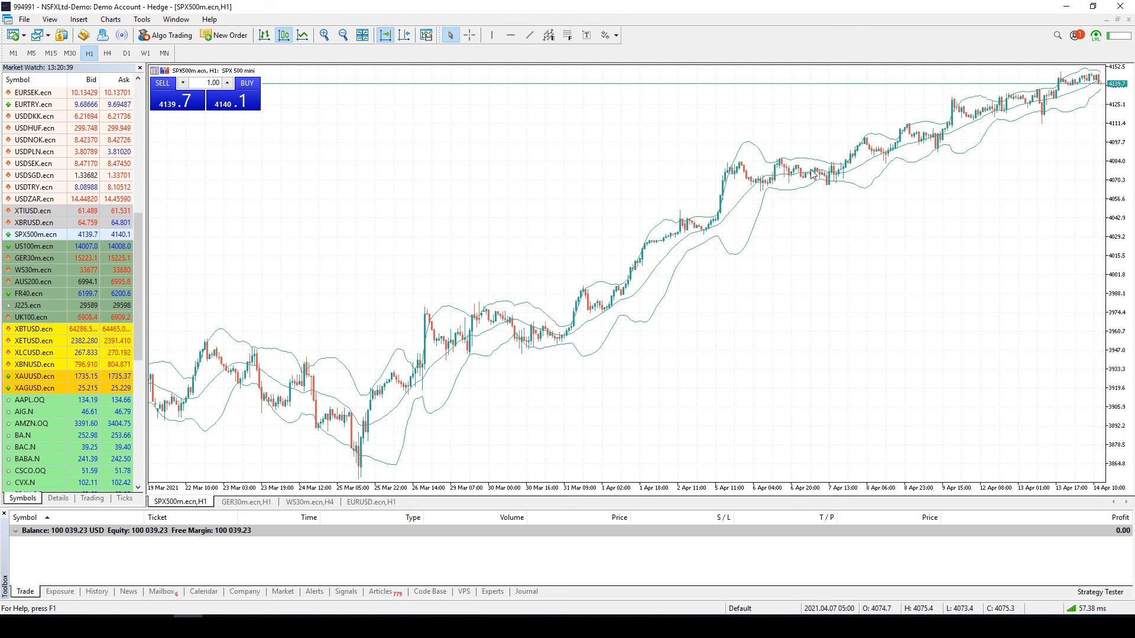
mouse_move(845, 198)
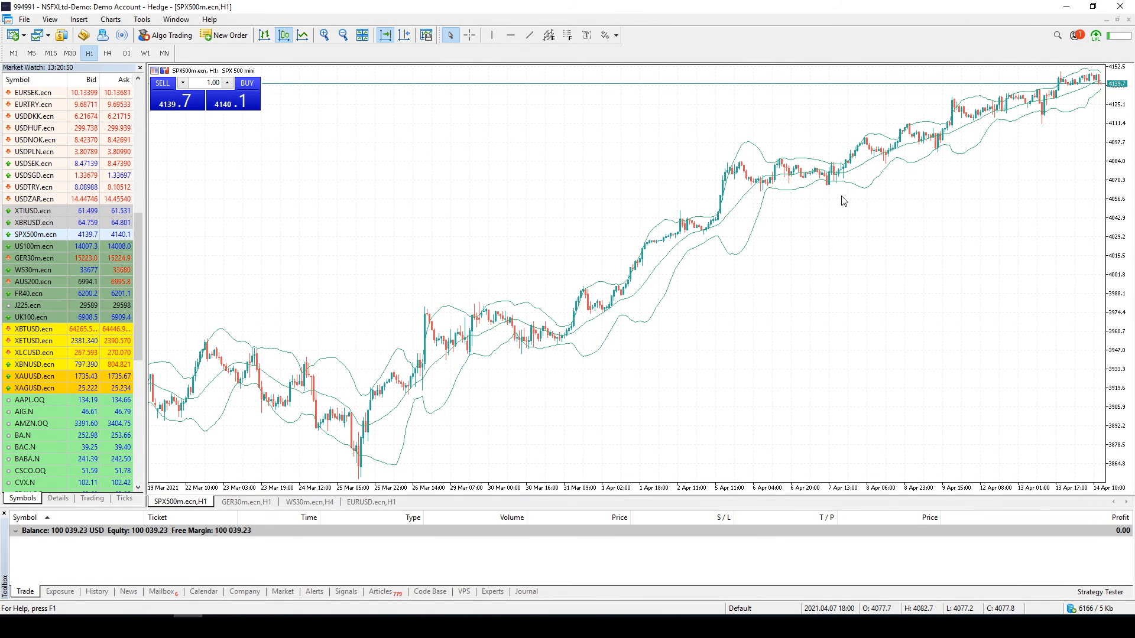
mouse_move(464, 268)
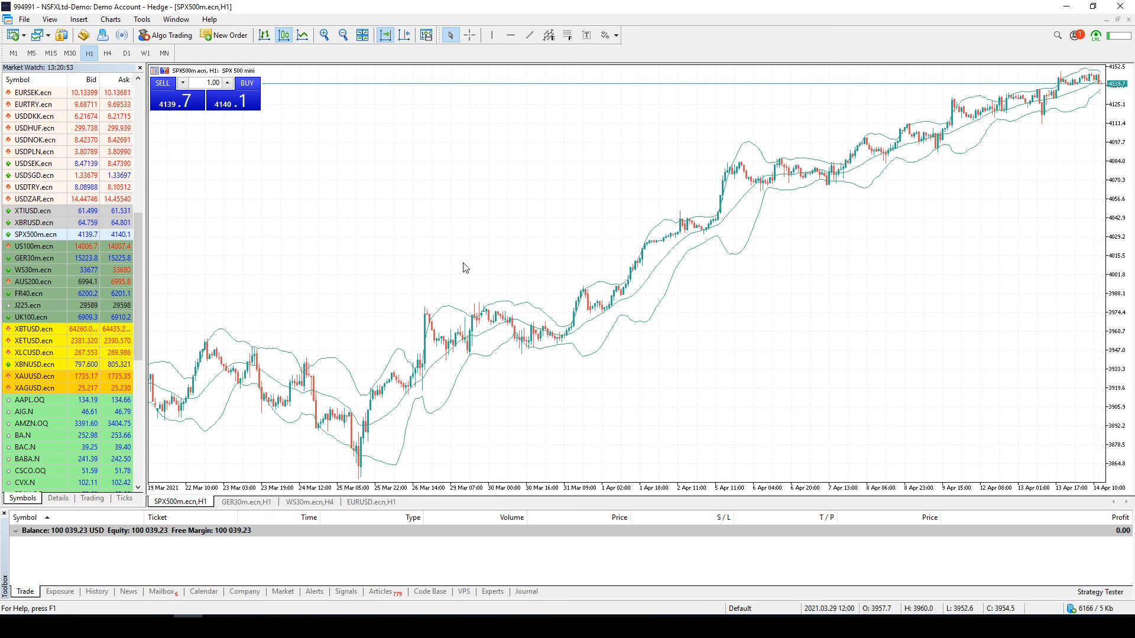
mouse_move(413, 281)
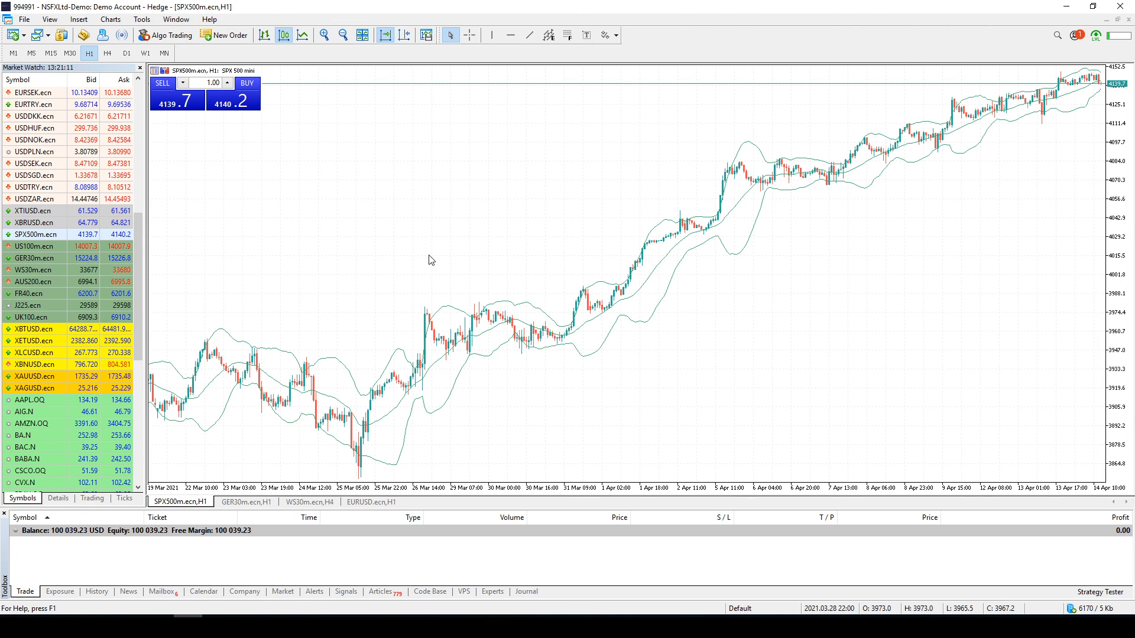
mouse_move(454, 193)
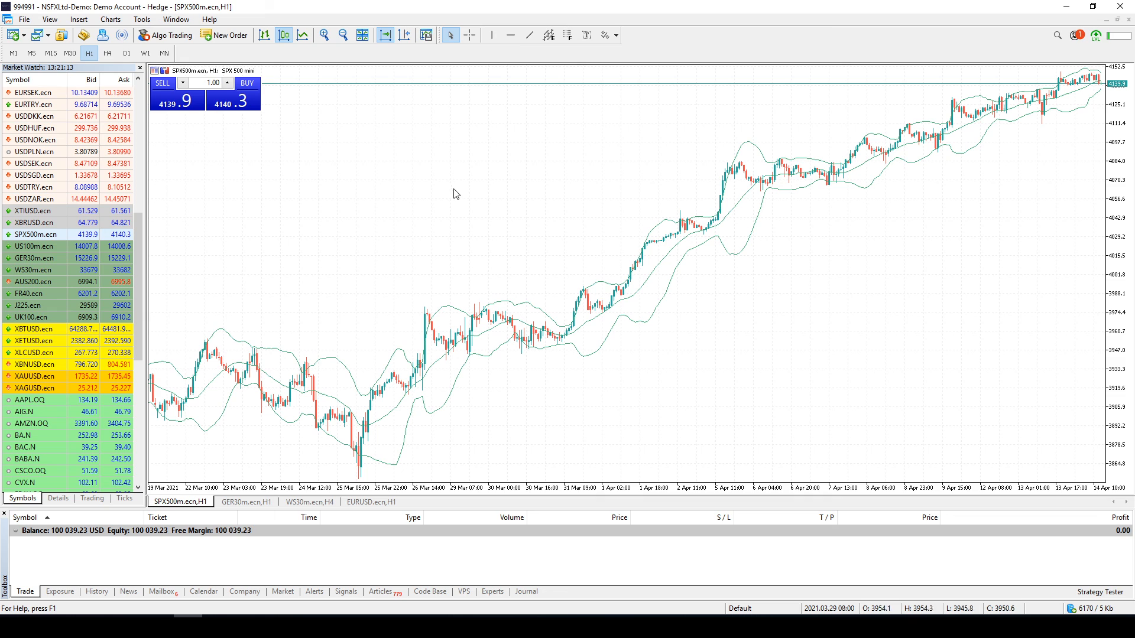